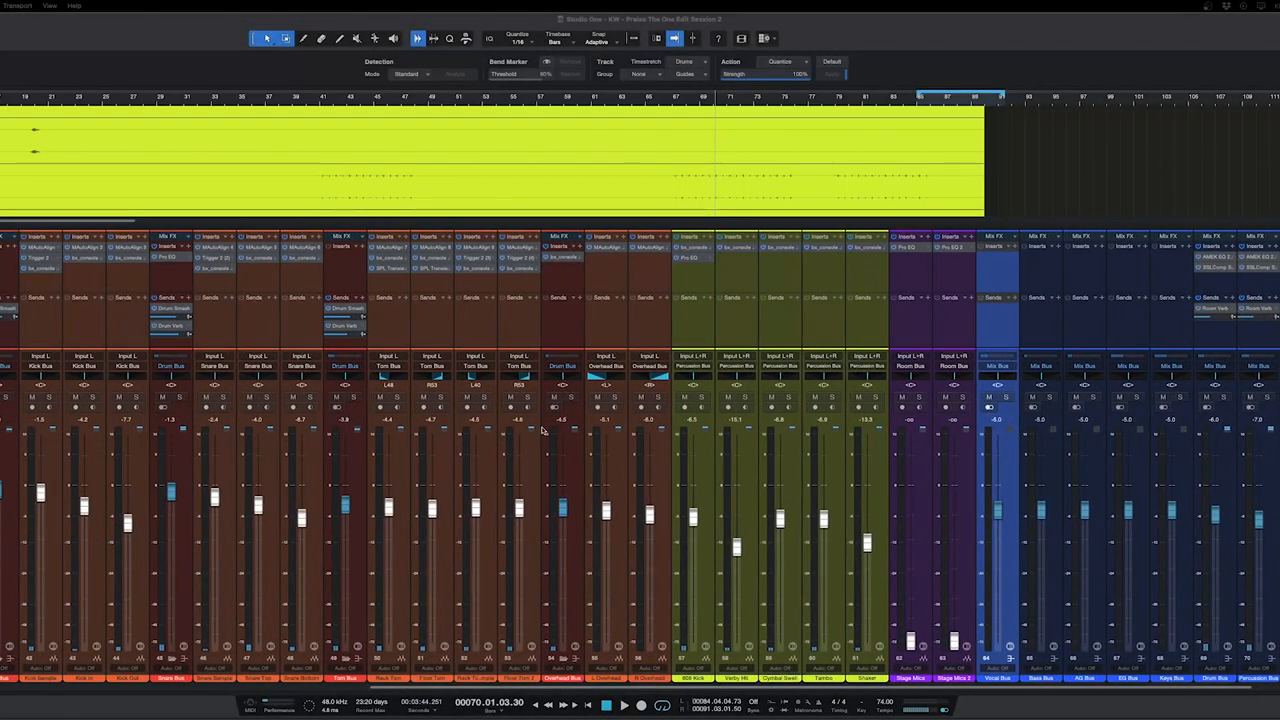
{"action": "mouse_move", "coordinate": [870, 462]}
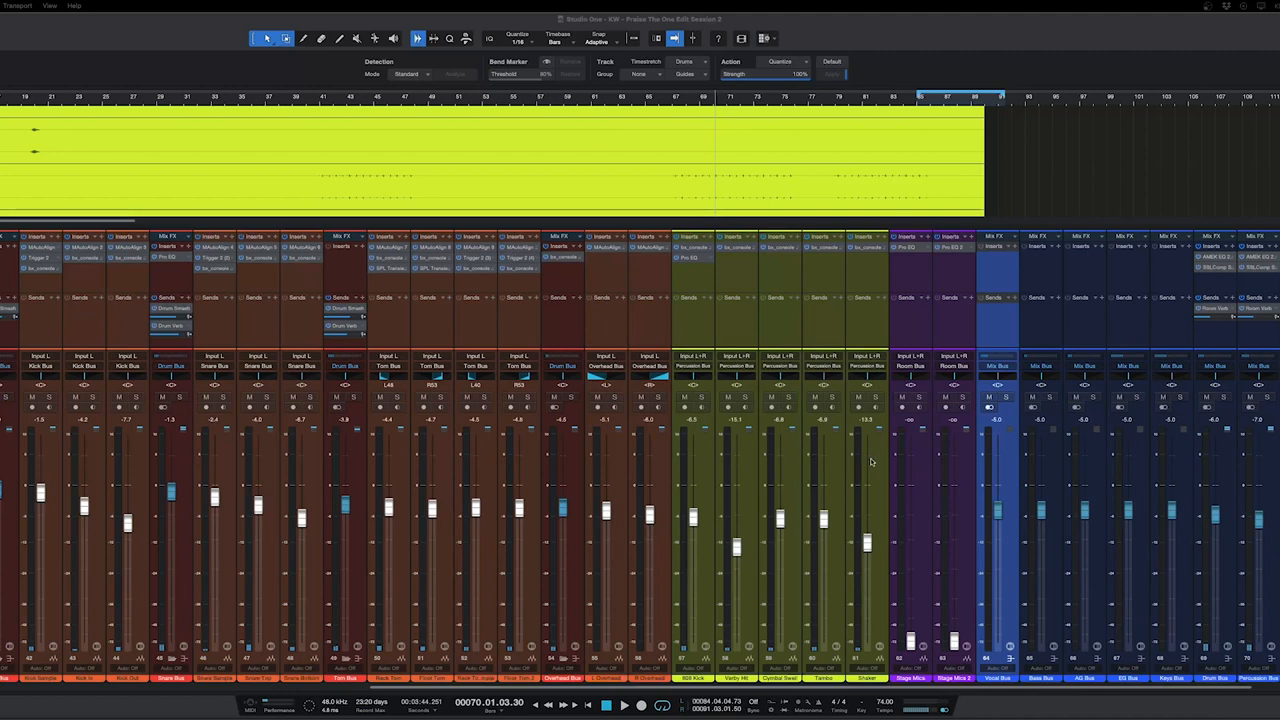
{"action": "mouse_move", "coordinate": [1266, 446]}
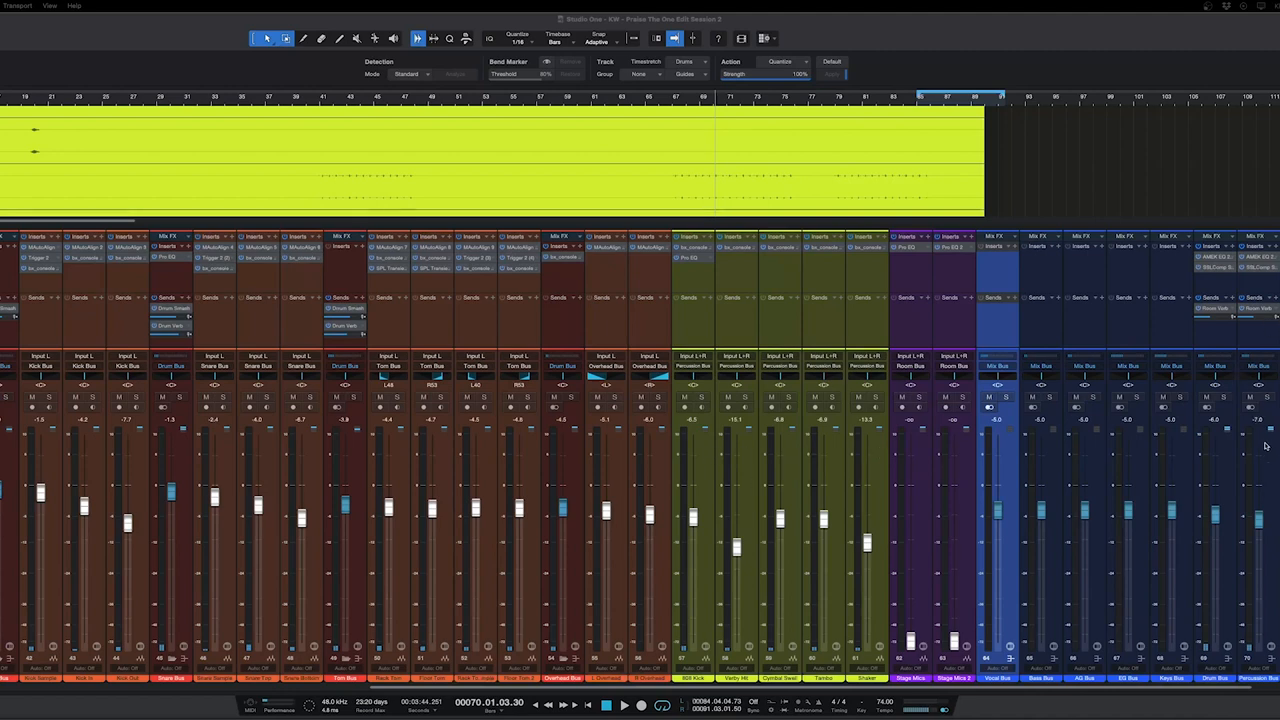
{"action": "mouse_move", "coordinate": [1244, 464]}
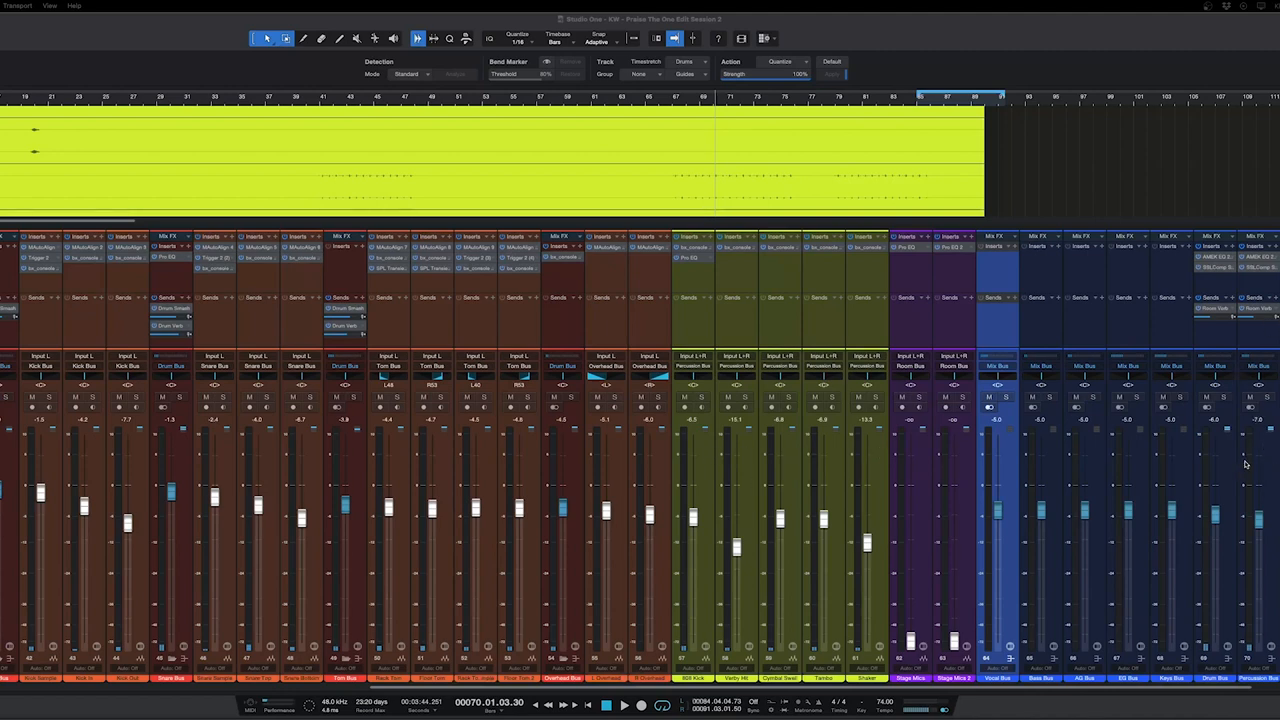
{"action": "mouse_move", "coordinate": [988, 496]}
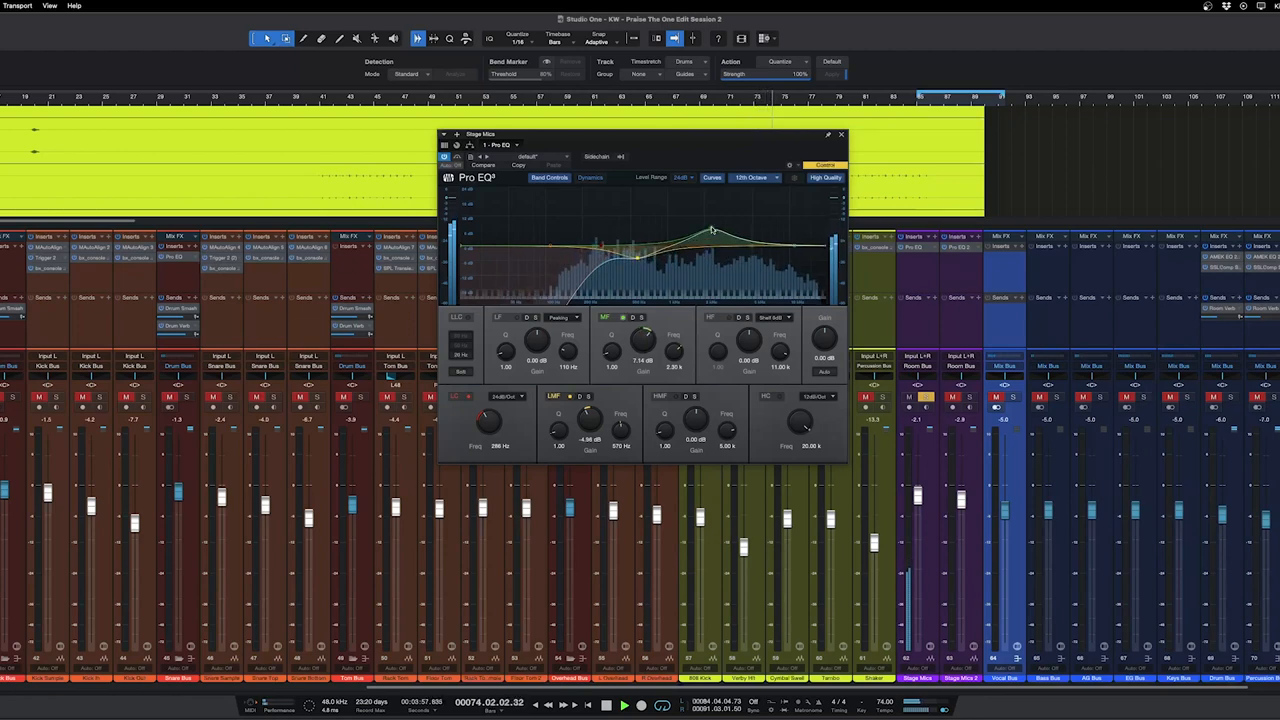
- Drag the Pro EQ band nodes to reshape the curve, then leave the equaliser
{"action": "left_click_drag", "start_coordinate": [710, 230], "coordinate": [710, 262]}
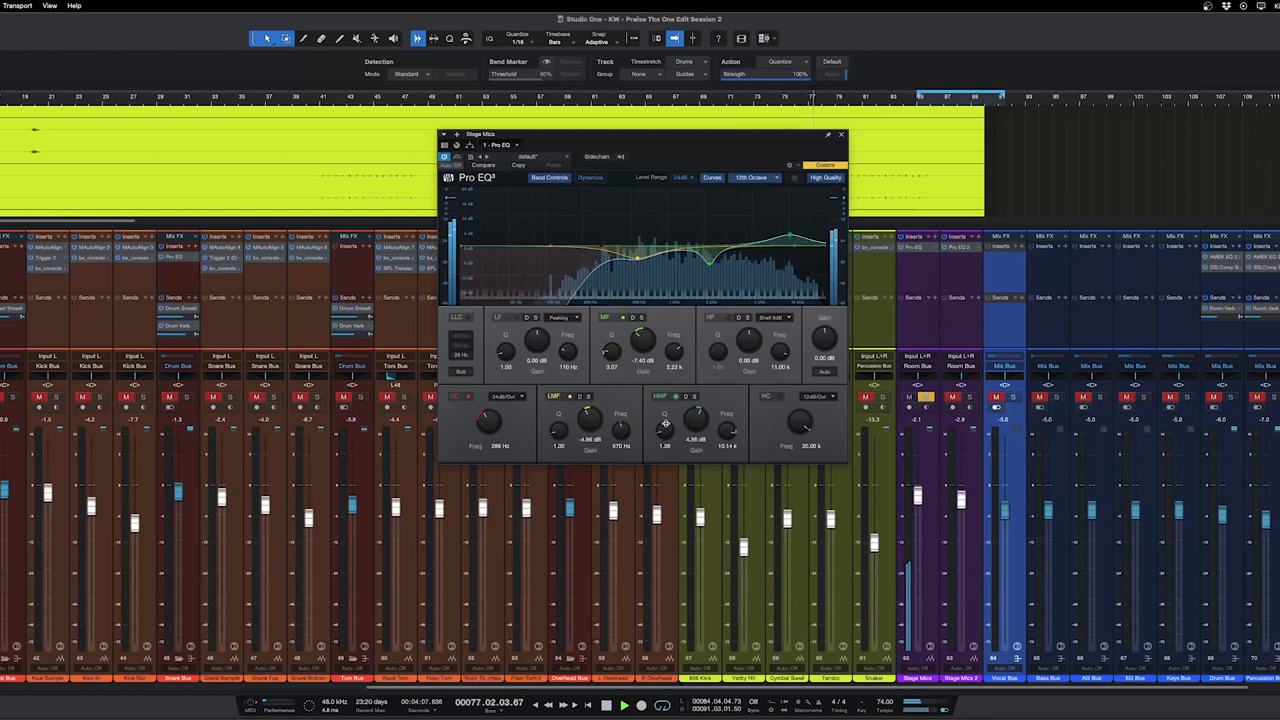
{"action": "left_click_drag", "start_coordinate": [696, 420], "coordinate": [696, 400]}
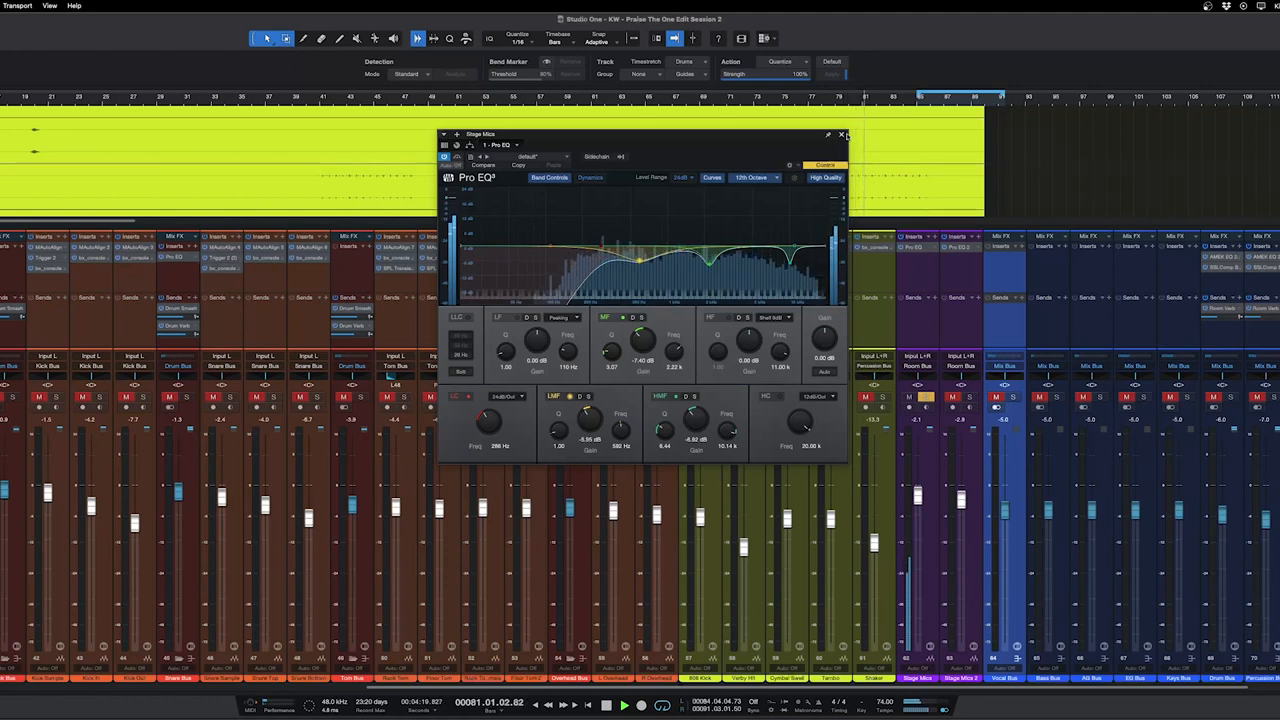
{"action": "mouse_move", "coordinate": [844, 136]}
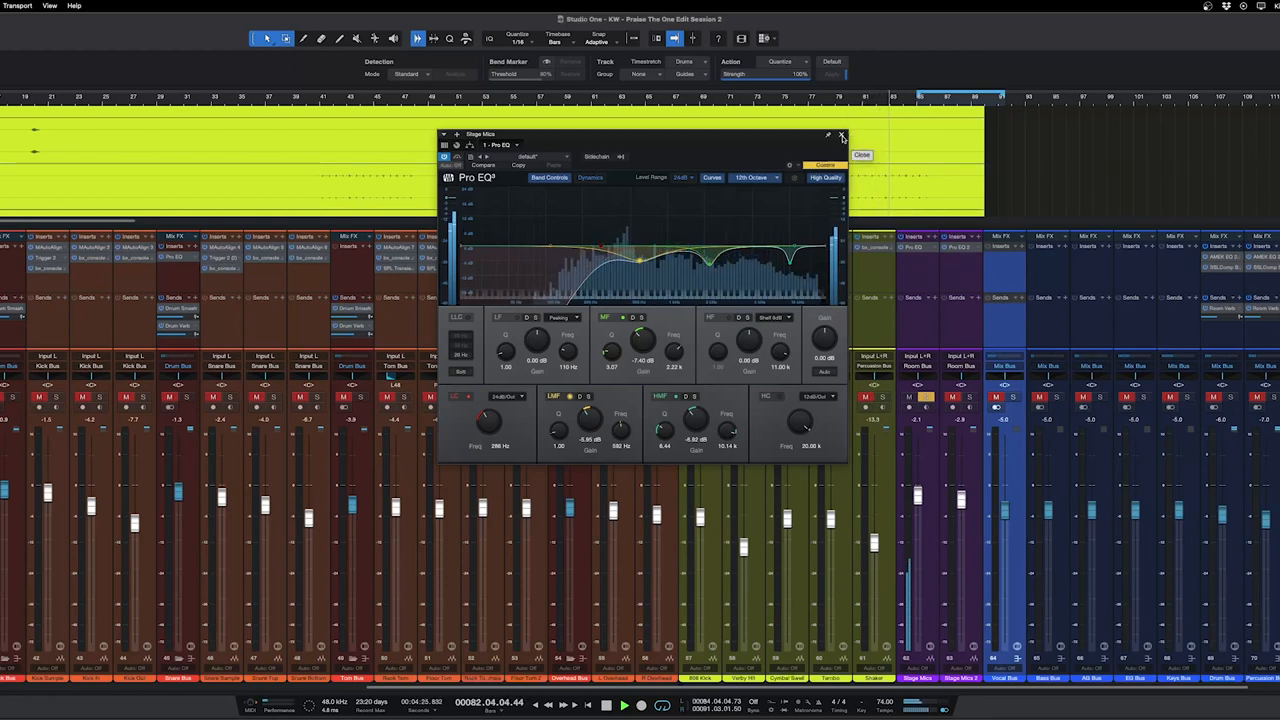
{"action": "left_click", "coordinate": [844, 136]}
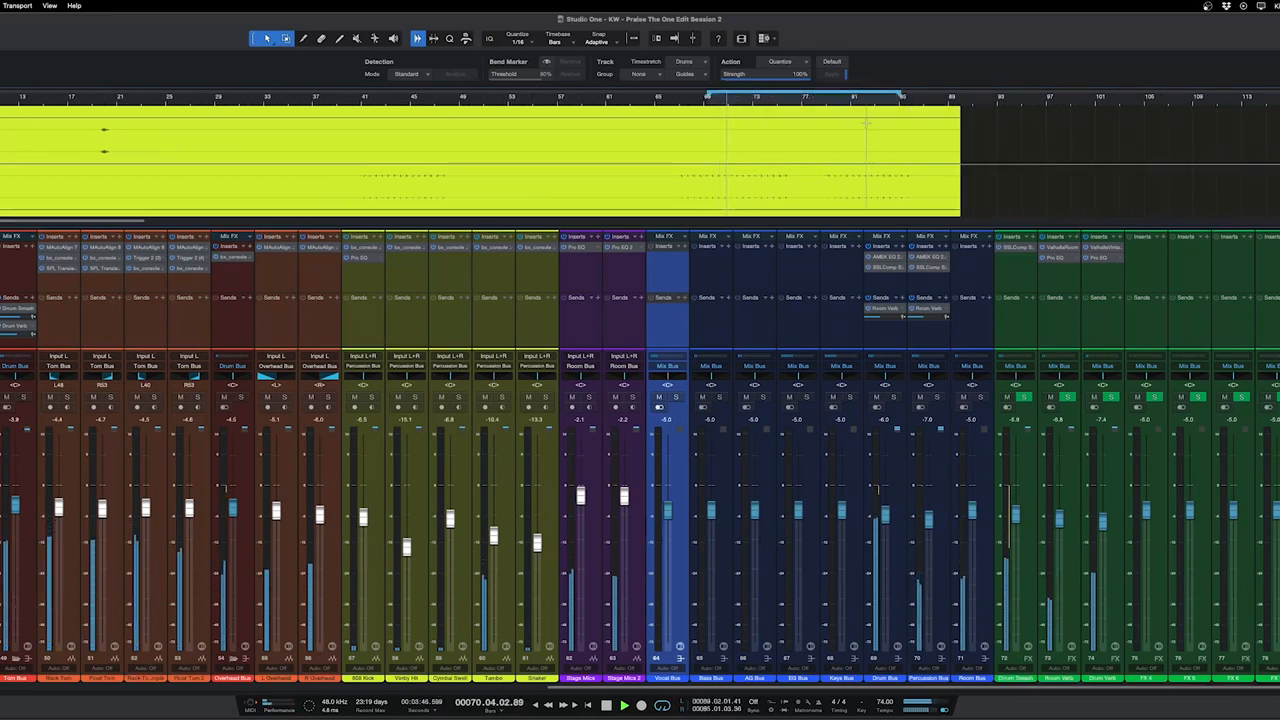
- Load the AMEK EQ onto the bus insert slot via an 'amek' plugin search
{"action": "left_click", "coordinate": [624, 706]}
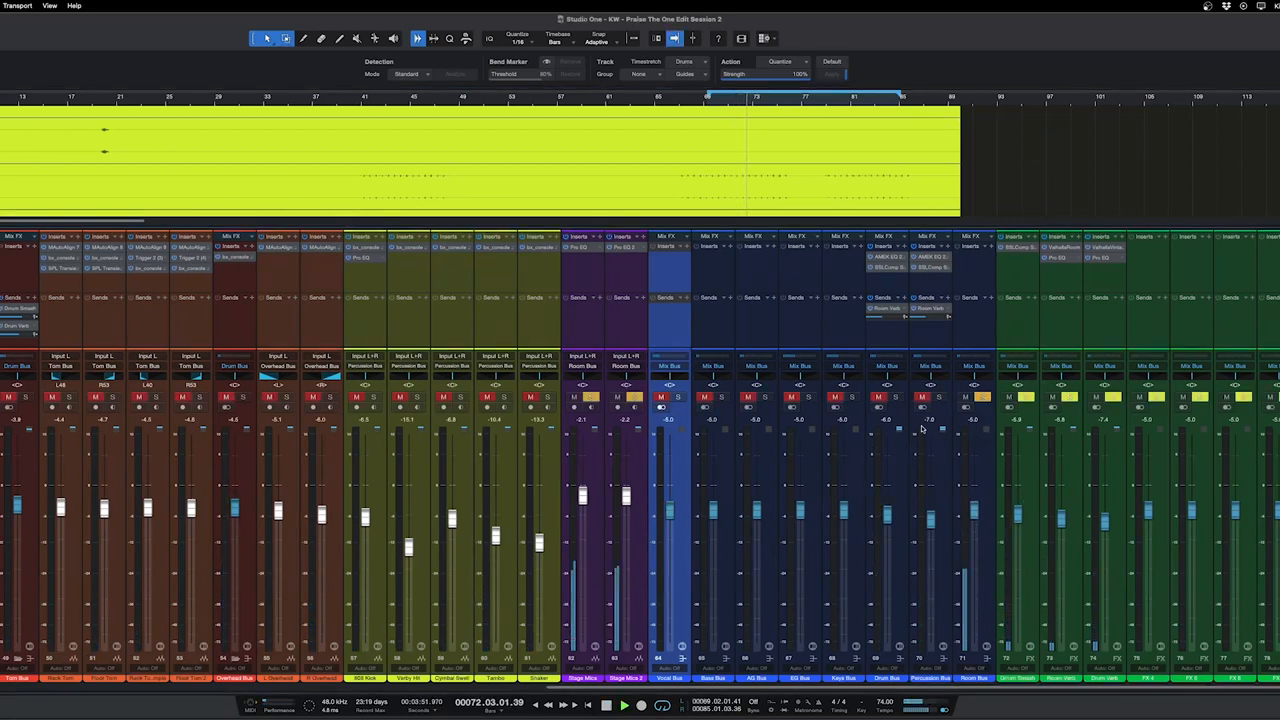
{"action": "left_click", "coordinate": [1012, 248]}
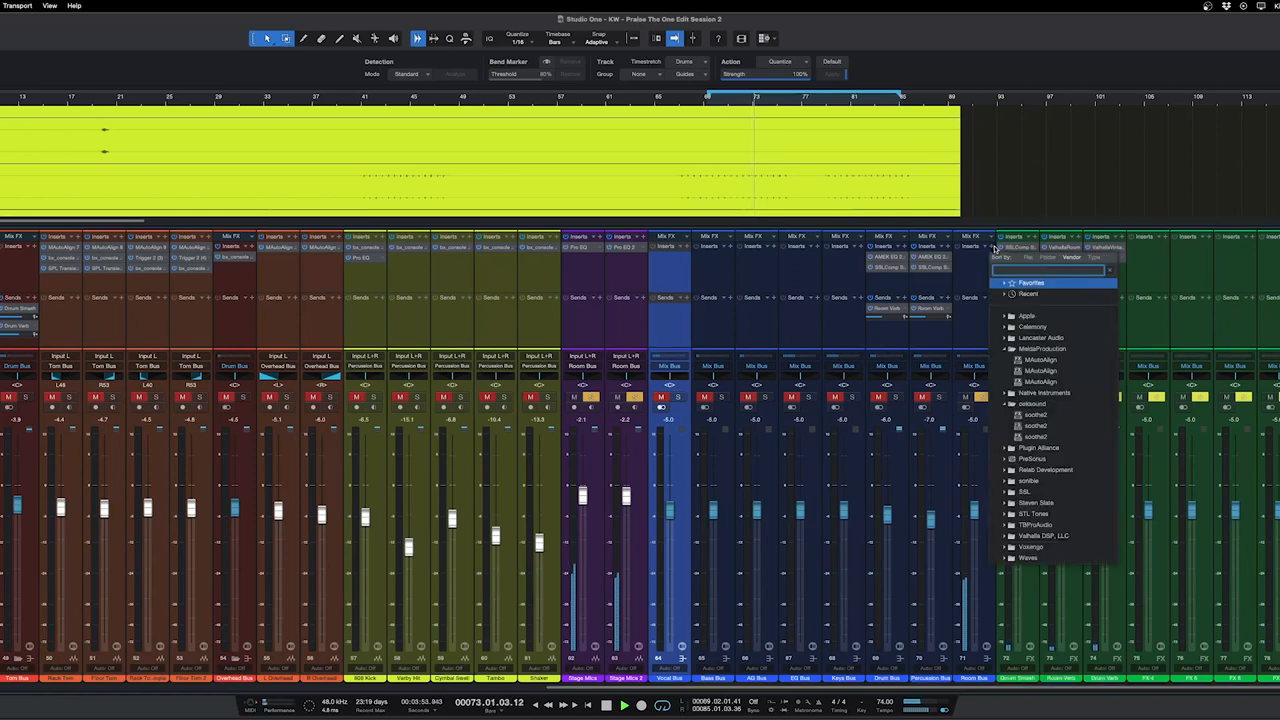
{"action": "type", "text": "amek"}
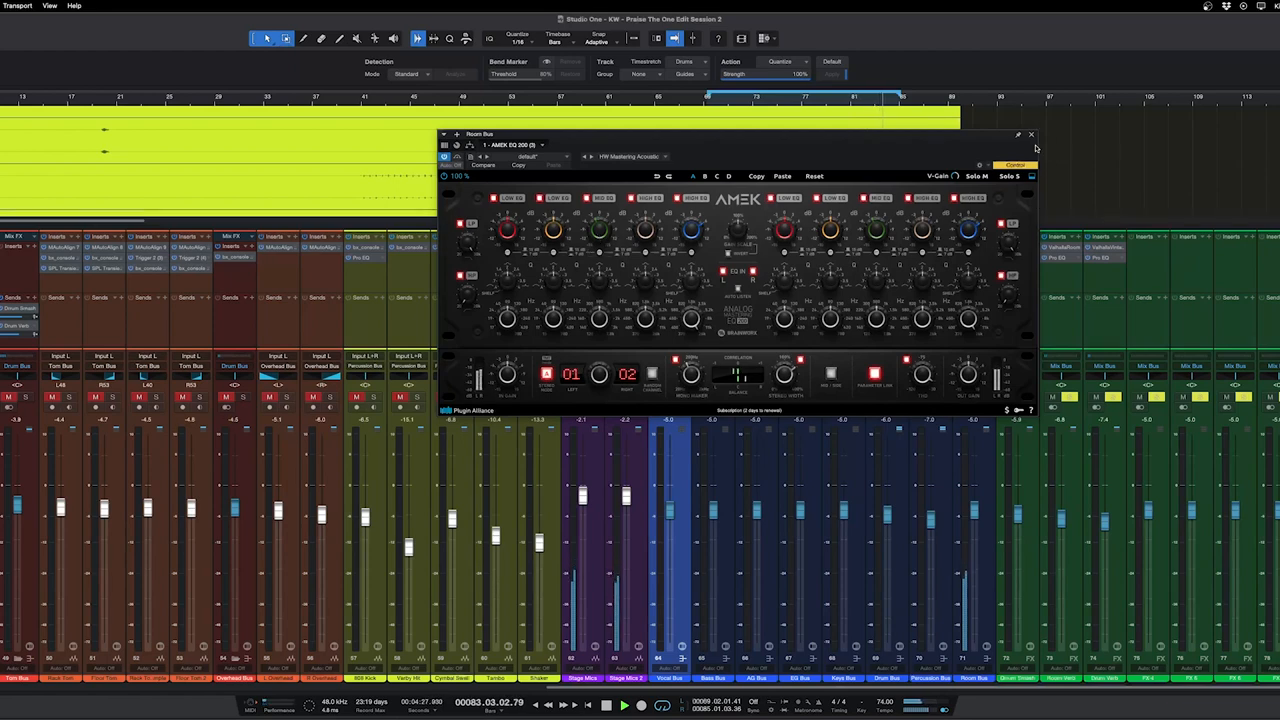
{"action": "left_click", "coordinate": [1032, 134]}
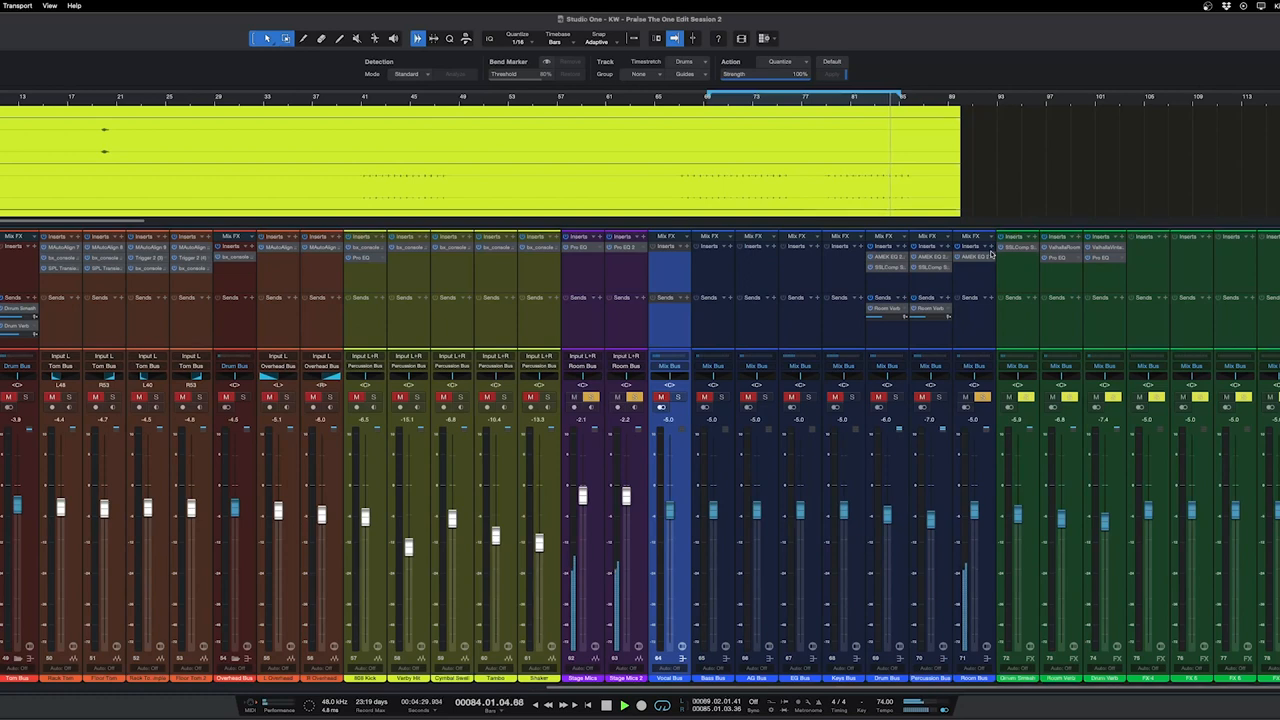
- Load Waves F6 on the bus via an 'F6' search and set a dynamic cut on a band
{"action": "left_click", "coordinate": [1016, 248]}
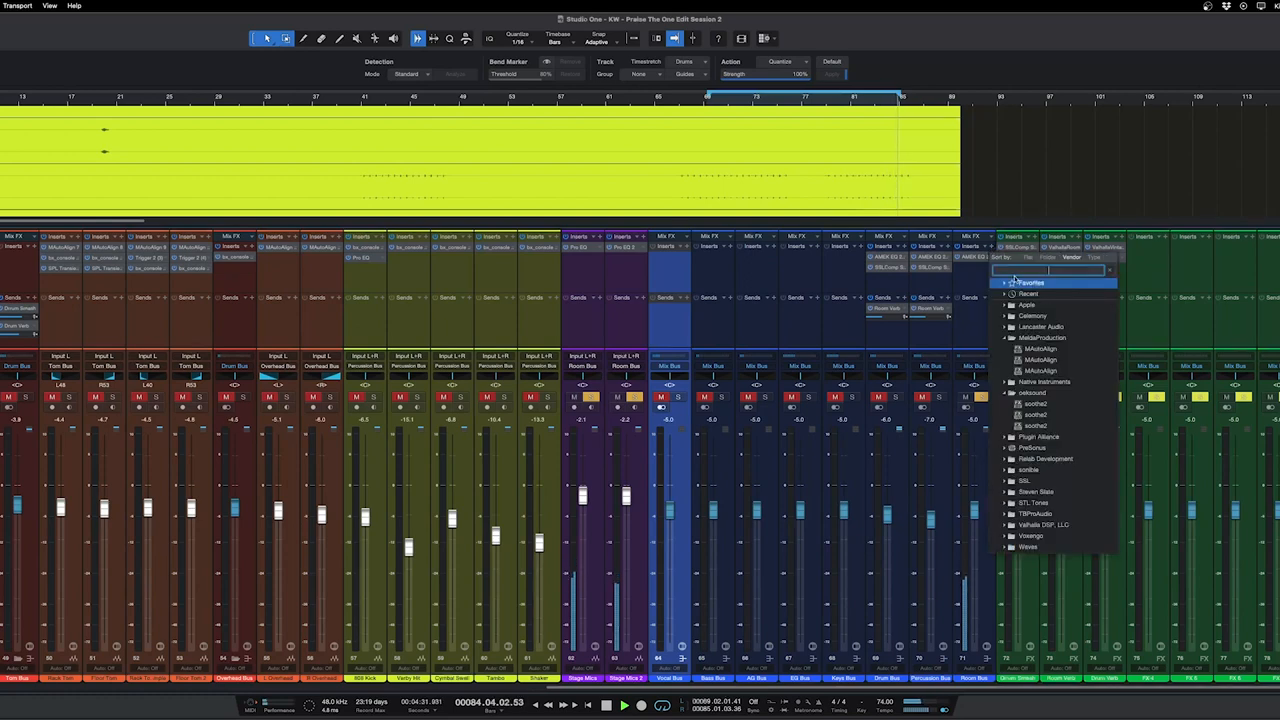
{"action": "type", "text": "F6"}
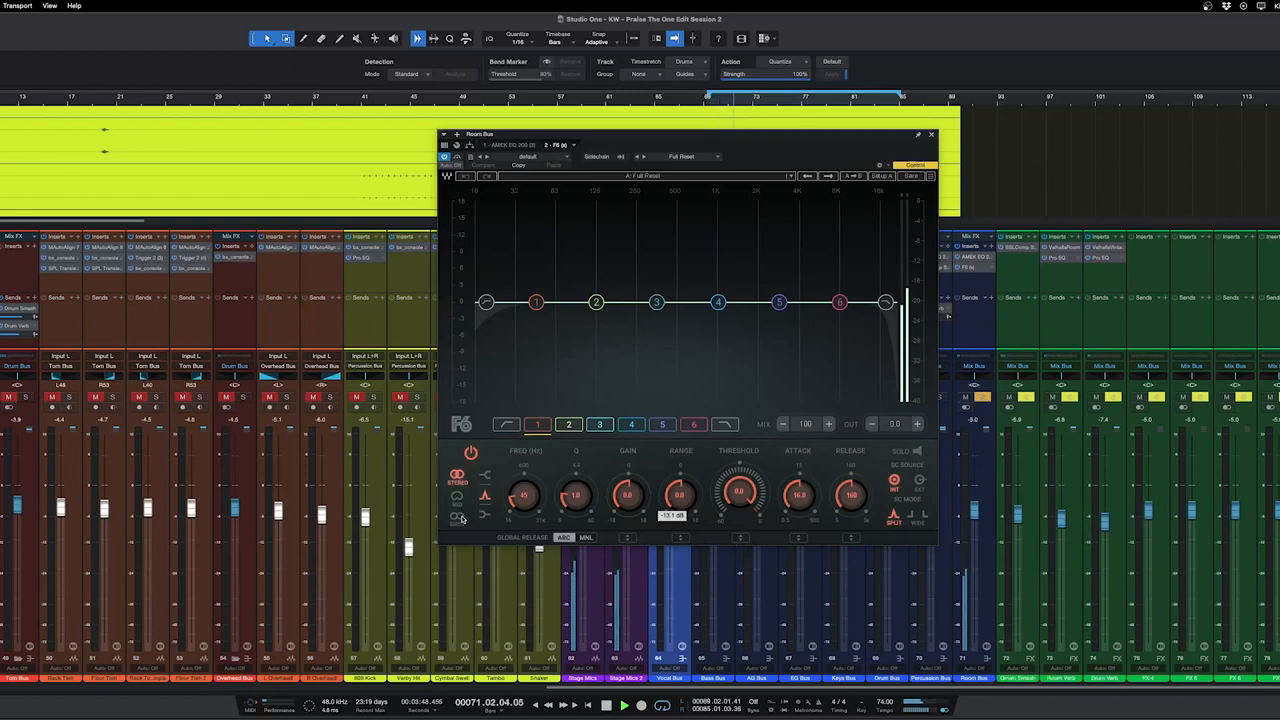
{"action": "mouse_move", "coordinate": [704, 516]}
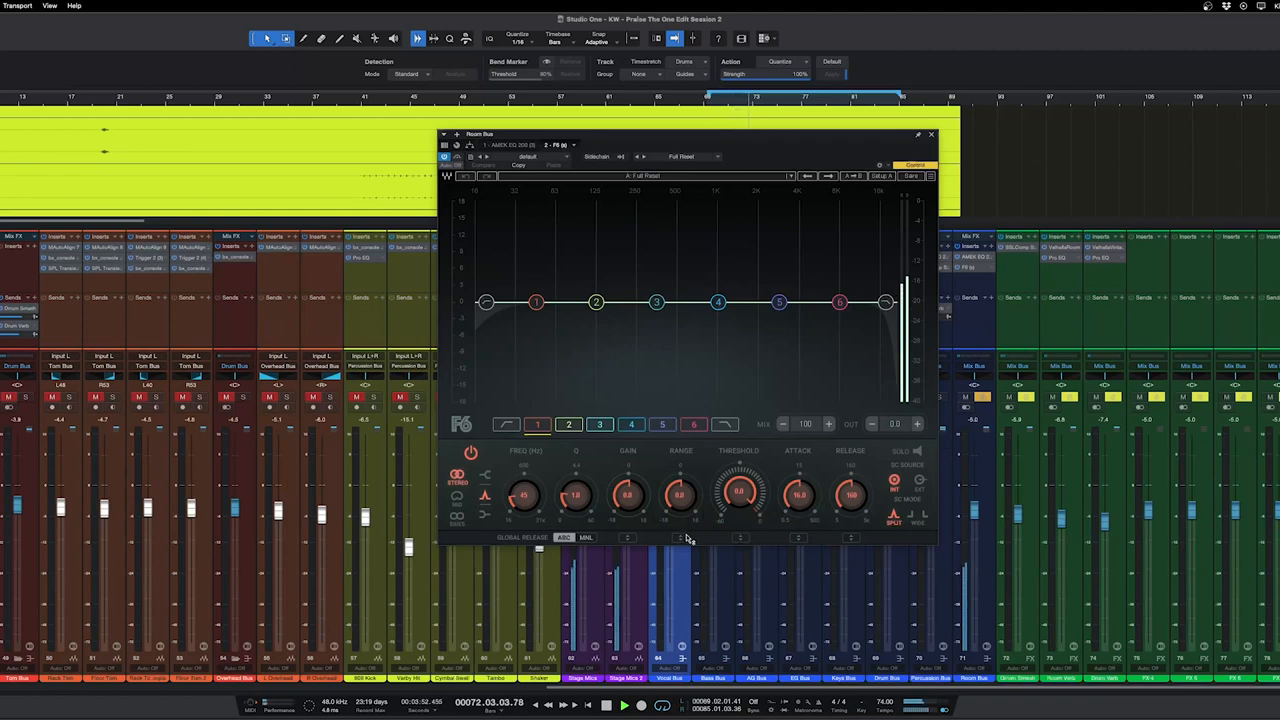
{"action": "left_click_drag", "start_coordinate": [740, 490], "coordinate": [742, 486]}
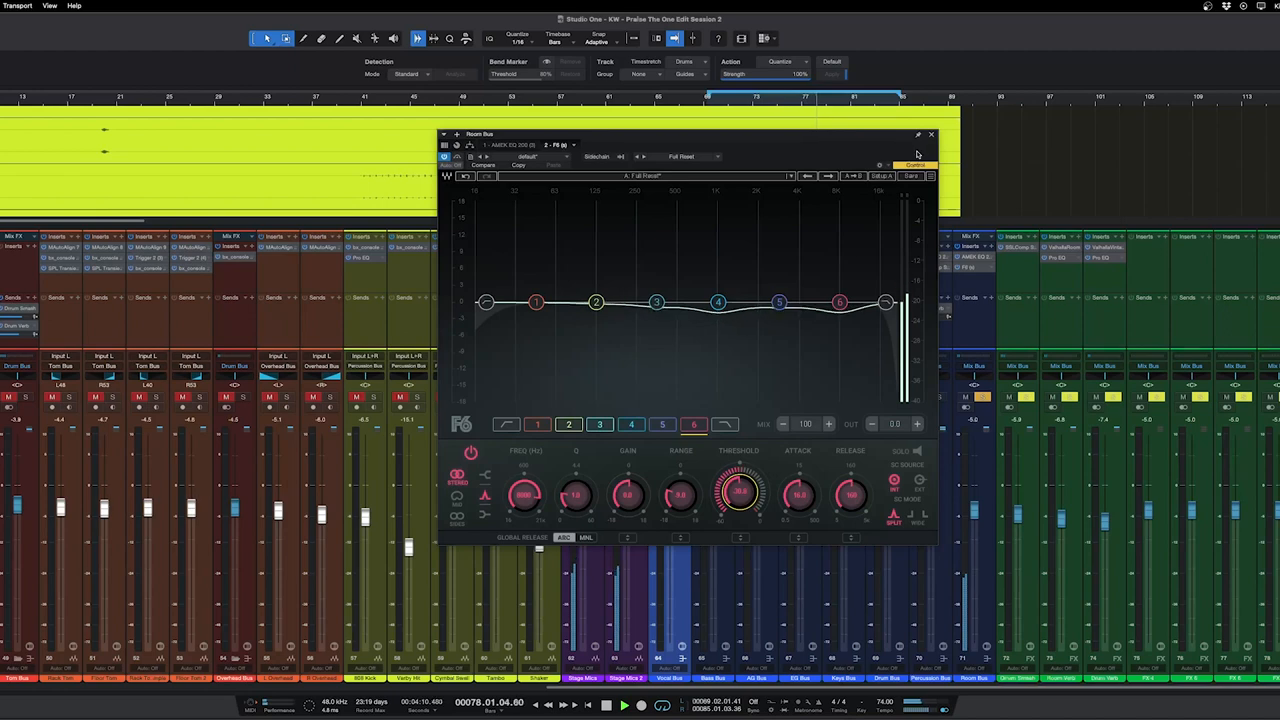
{"action": "left_click", "coordinate": [930, 134]}
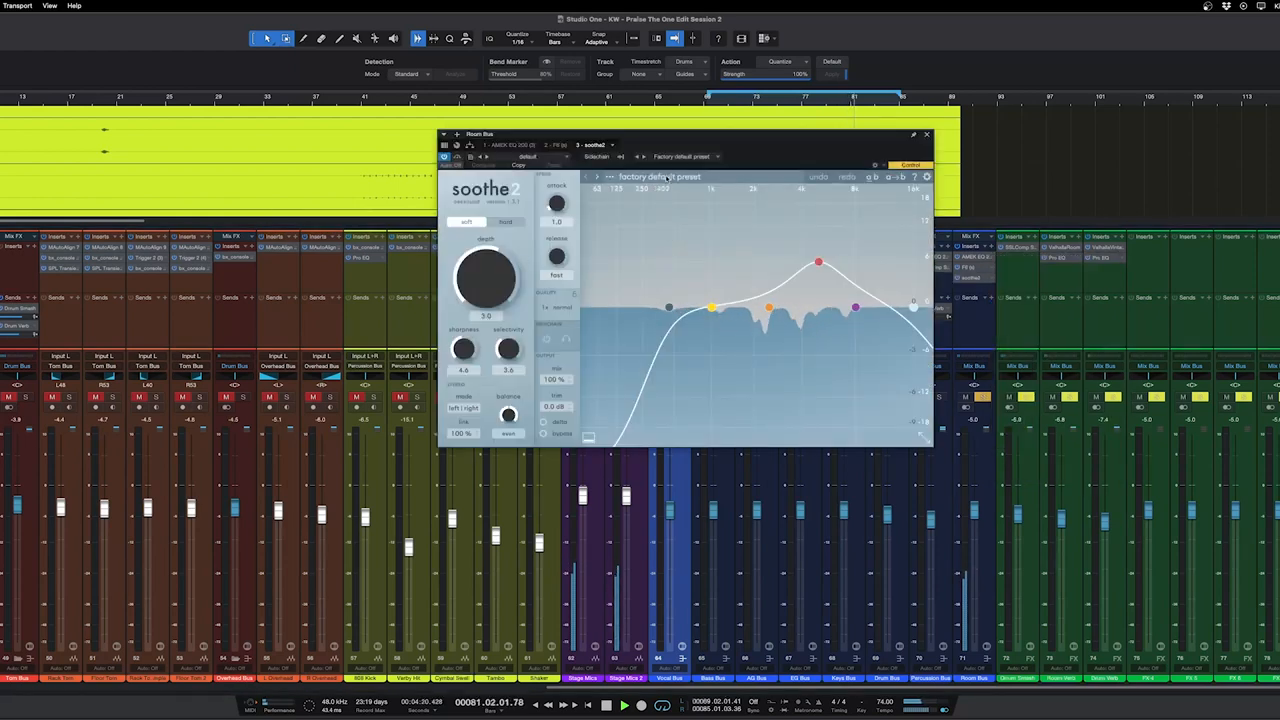
- Fine-tune soothe2's resonance suppression amount on the bus, then dismiss its window
{"action": "left_click", "coordinate": [660, 176]}
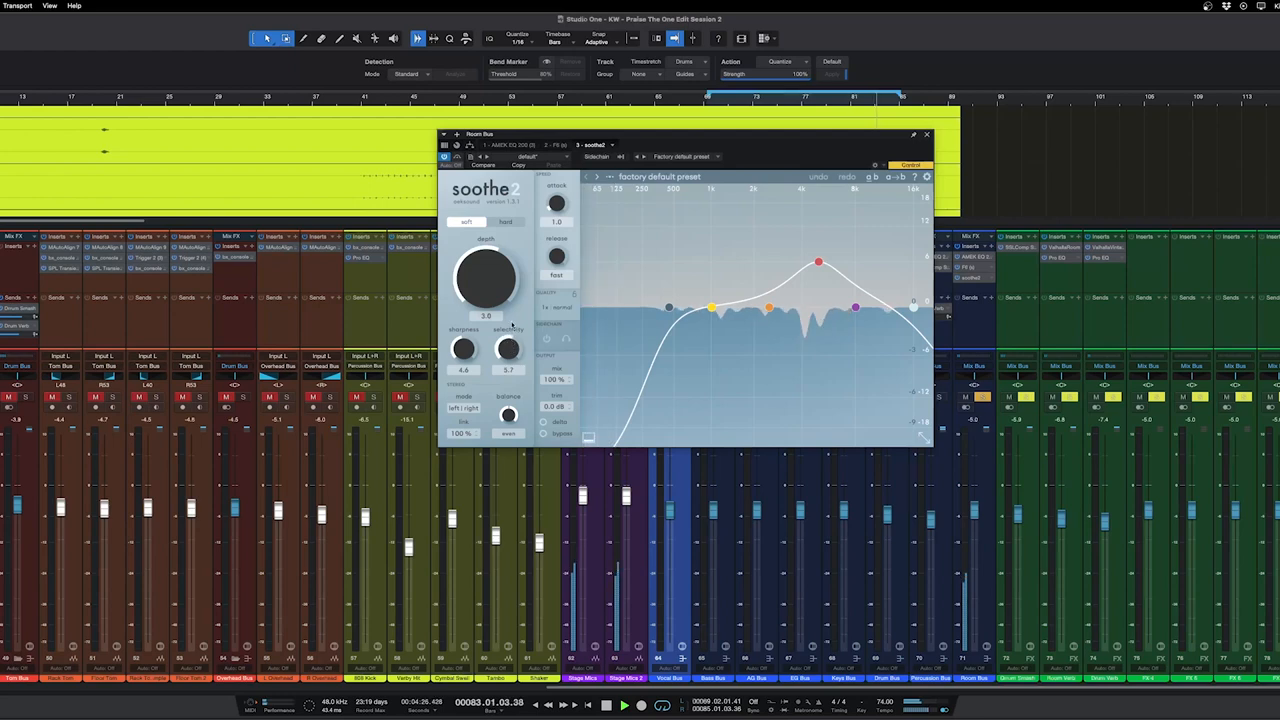
{"action": "left_click_drag", "start_coordinate": [508, 348], "coordinate": [508, 336]}
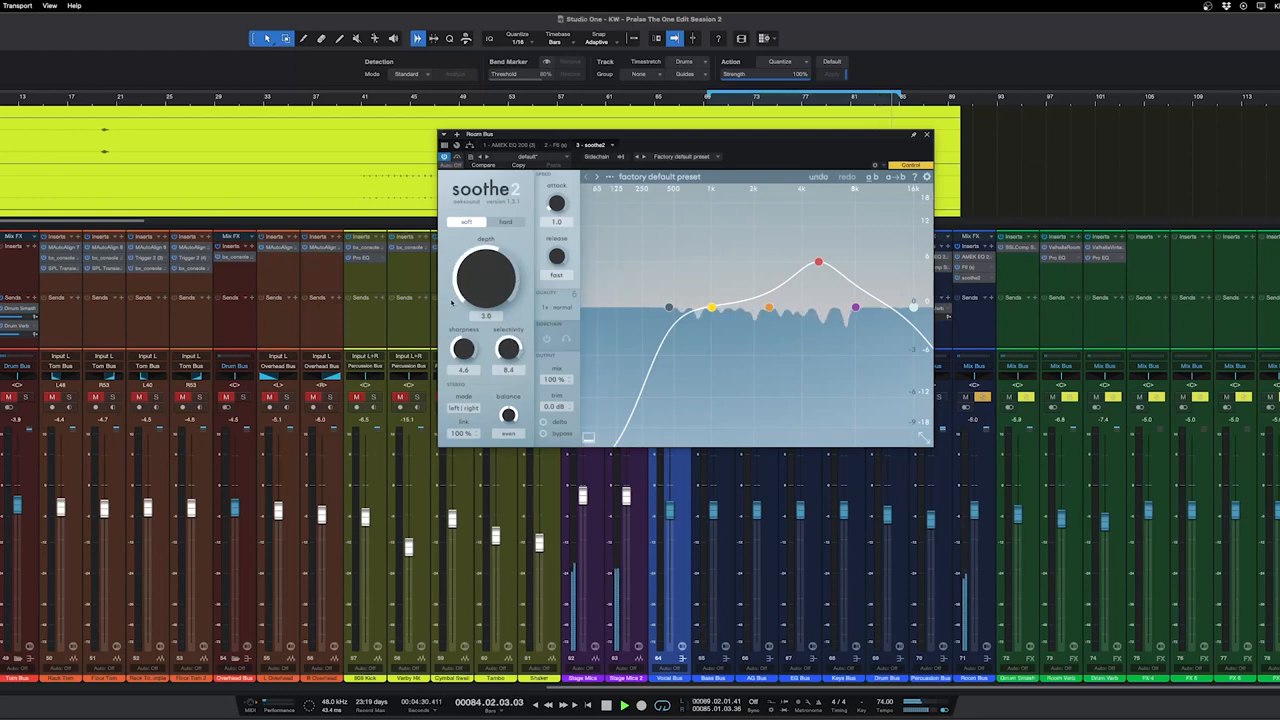
{"action": "left_click_drag", "start_coordinate": [484, 280], "coordinate": [484, 270]}
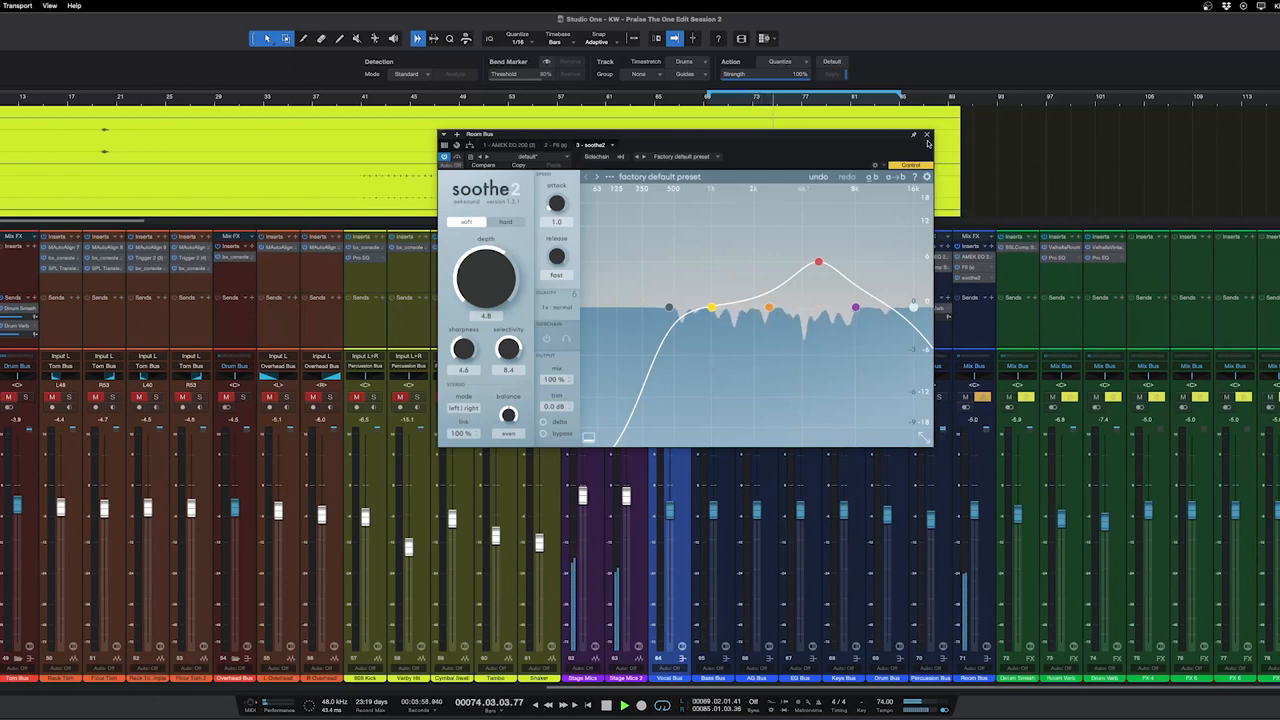
{"action": "left_click", "coordinate": [924, 134]}
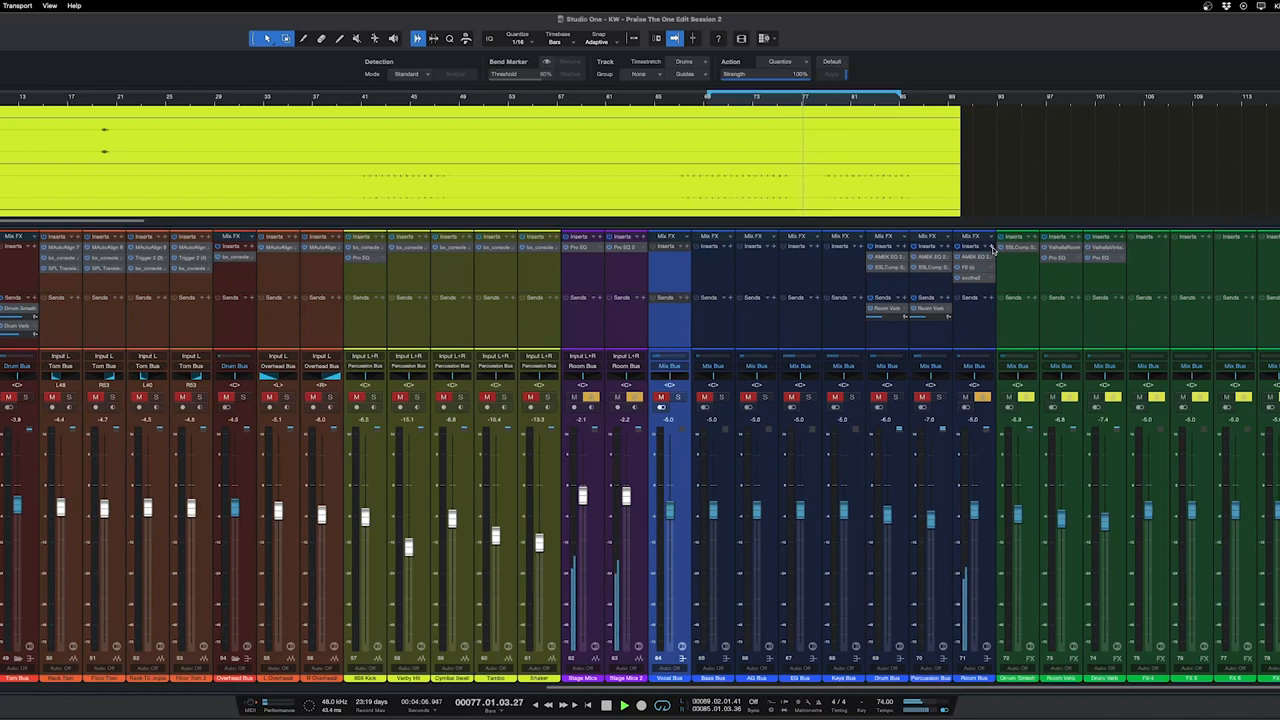
- Load the SSL G-Master Buss Compressor on the bass bus via an 'SSL' search
{"action": "left_click", "coordinate": [1012, 248]}
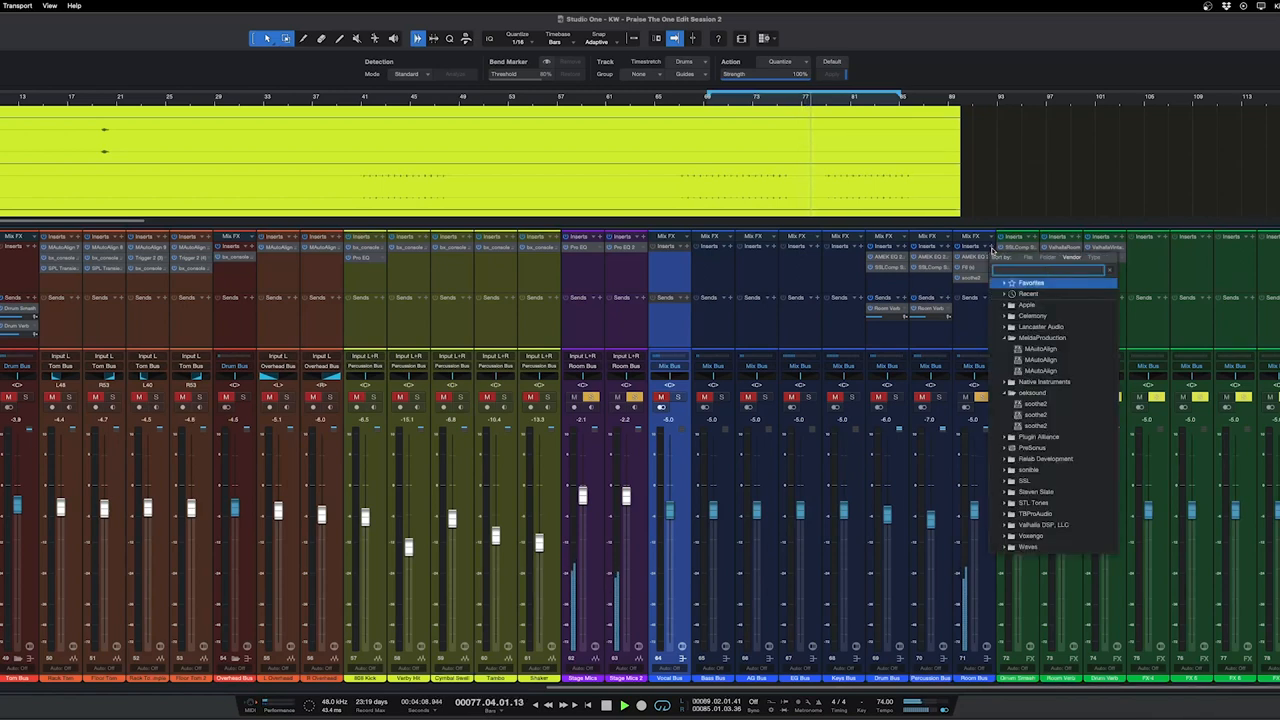
{"action": "type", "text": "SSL"}
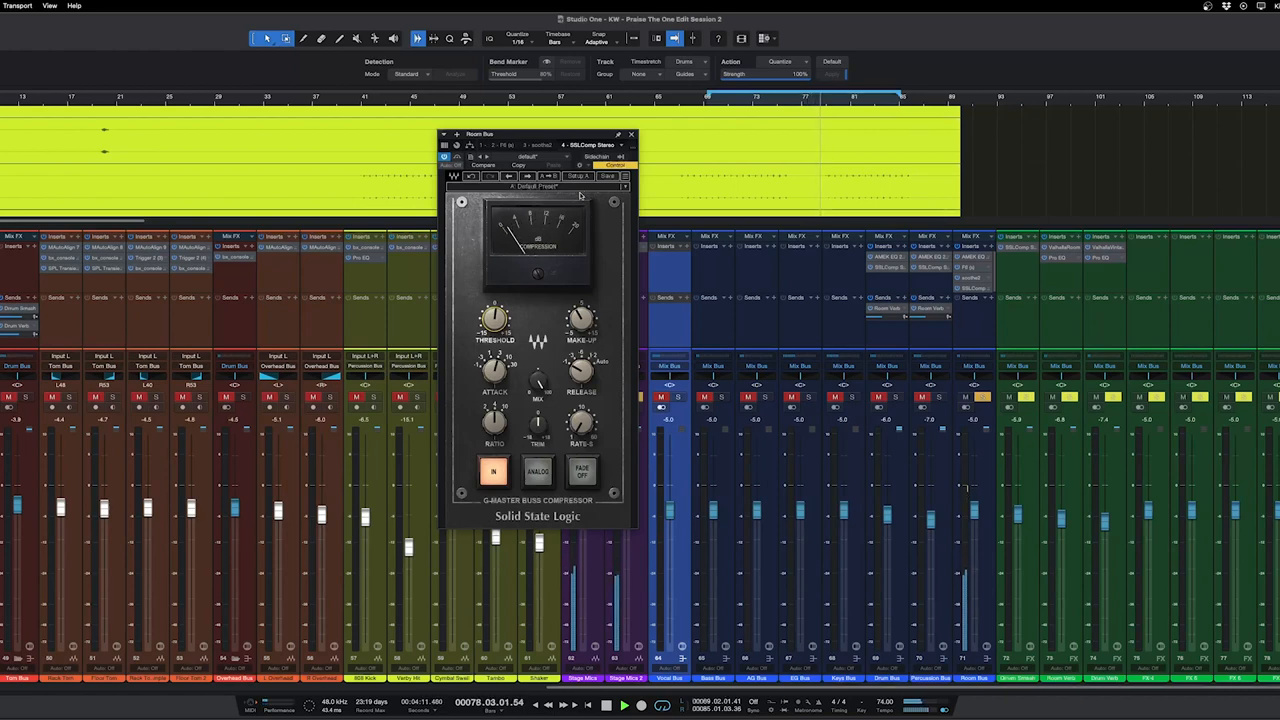
{"action": "left_click", "coordinate": [632, 134]}
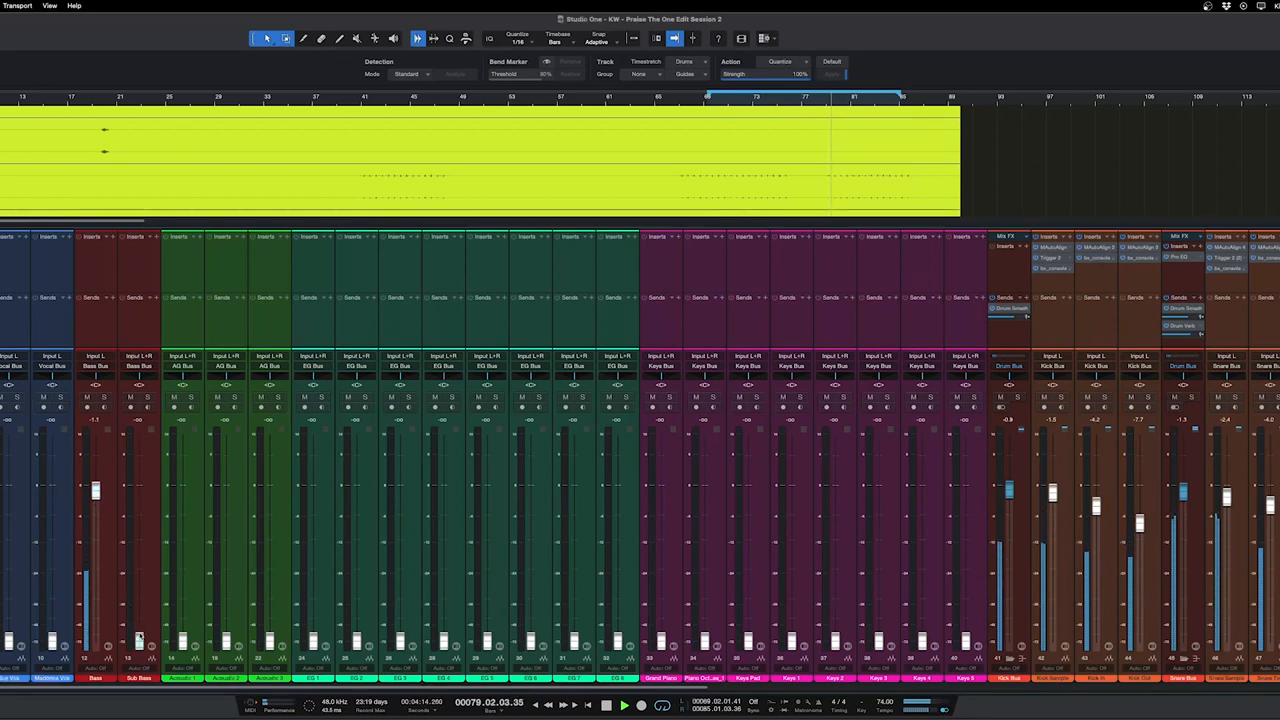
{"action": "scroll", "scroll_direction": "right", "scroll_amount": 3}
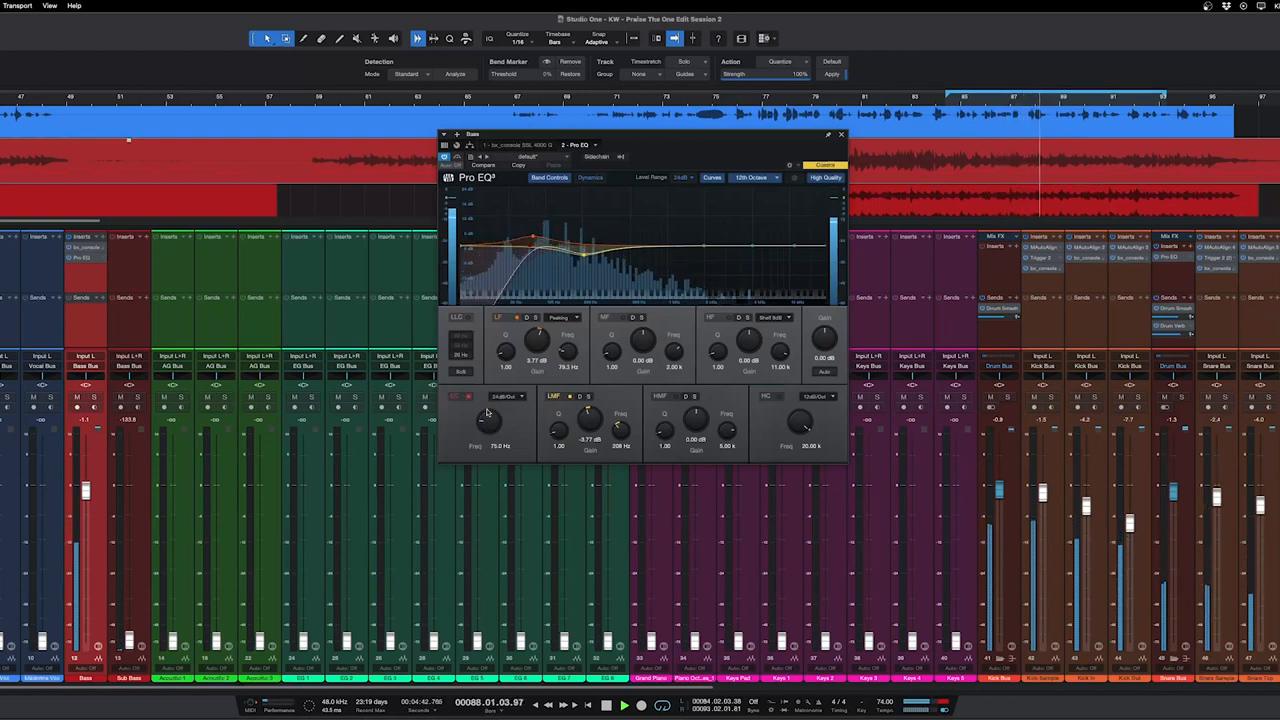
- Reshape the low end and another band of the bass Pro EQ, then go to its inserts
{"action": "left_click_drag", "start_coordinate": [488, 420], "coordinate": [488, 440]}
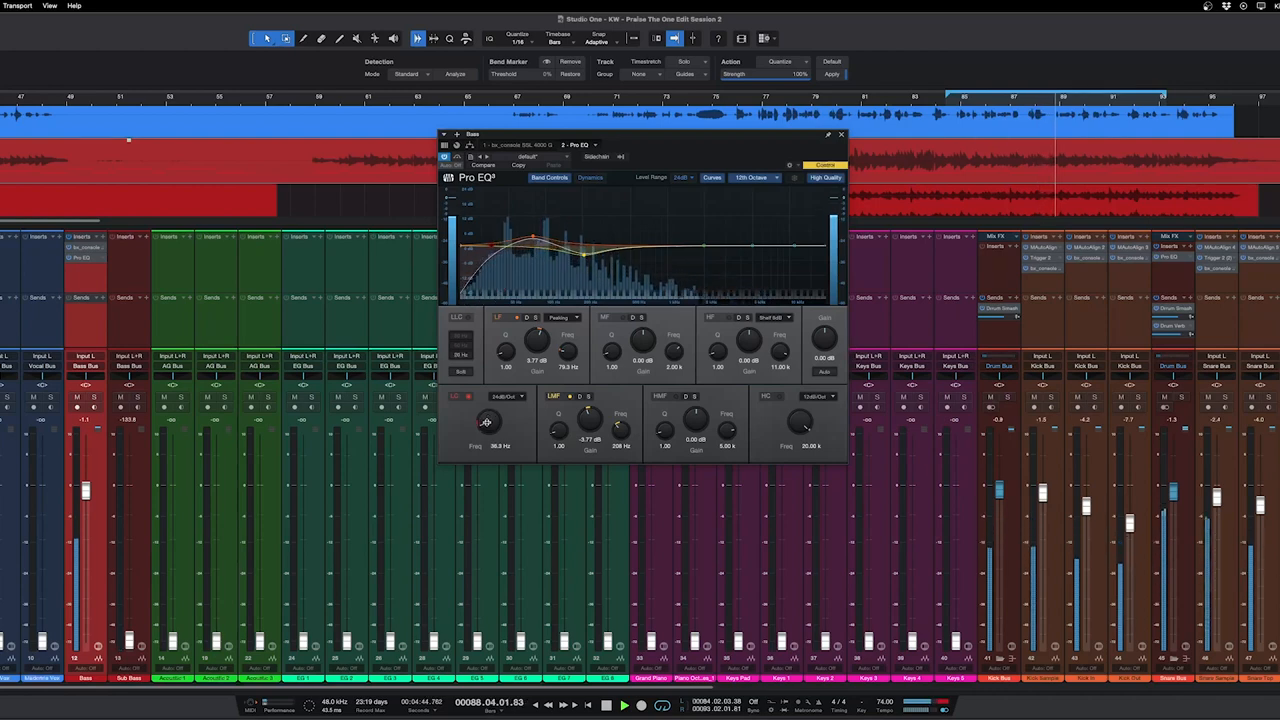
{"action": "left_click_drag", "start_coordinate": [488, 420], "coordinate": [488, 414]}
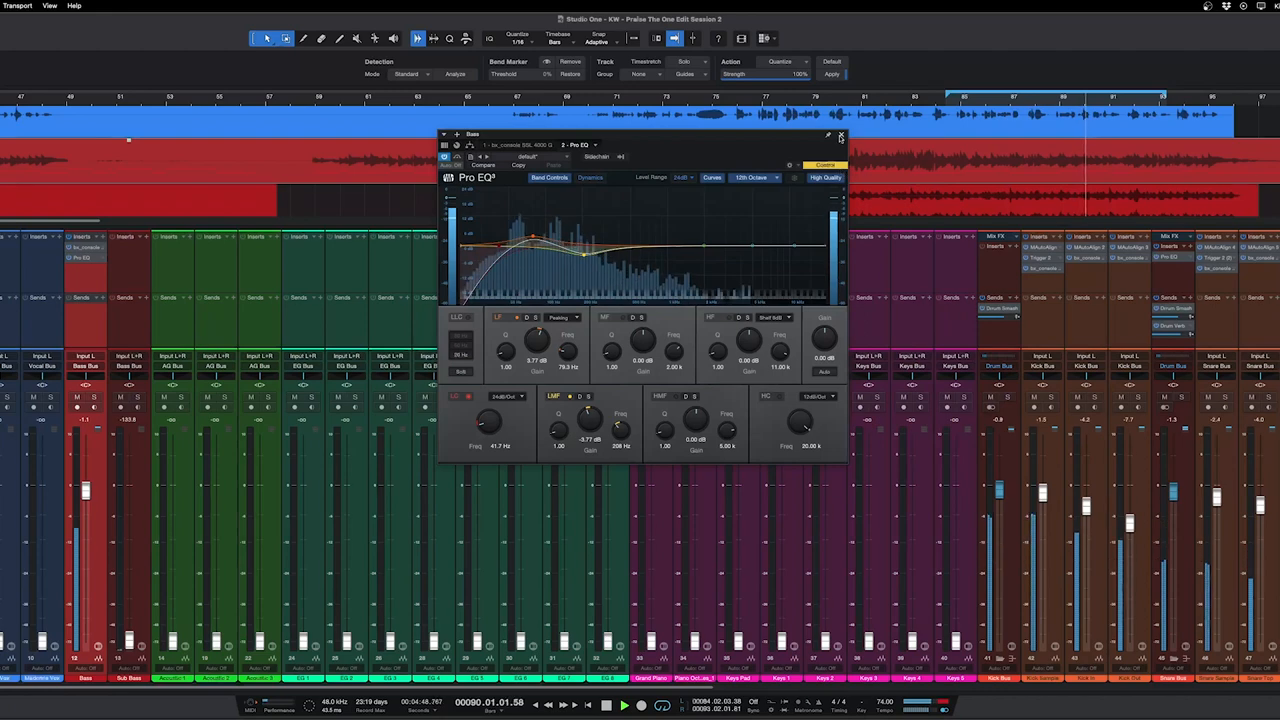
{"action": "left_click", "coordinate": [840, 136]}
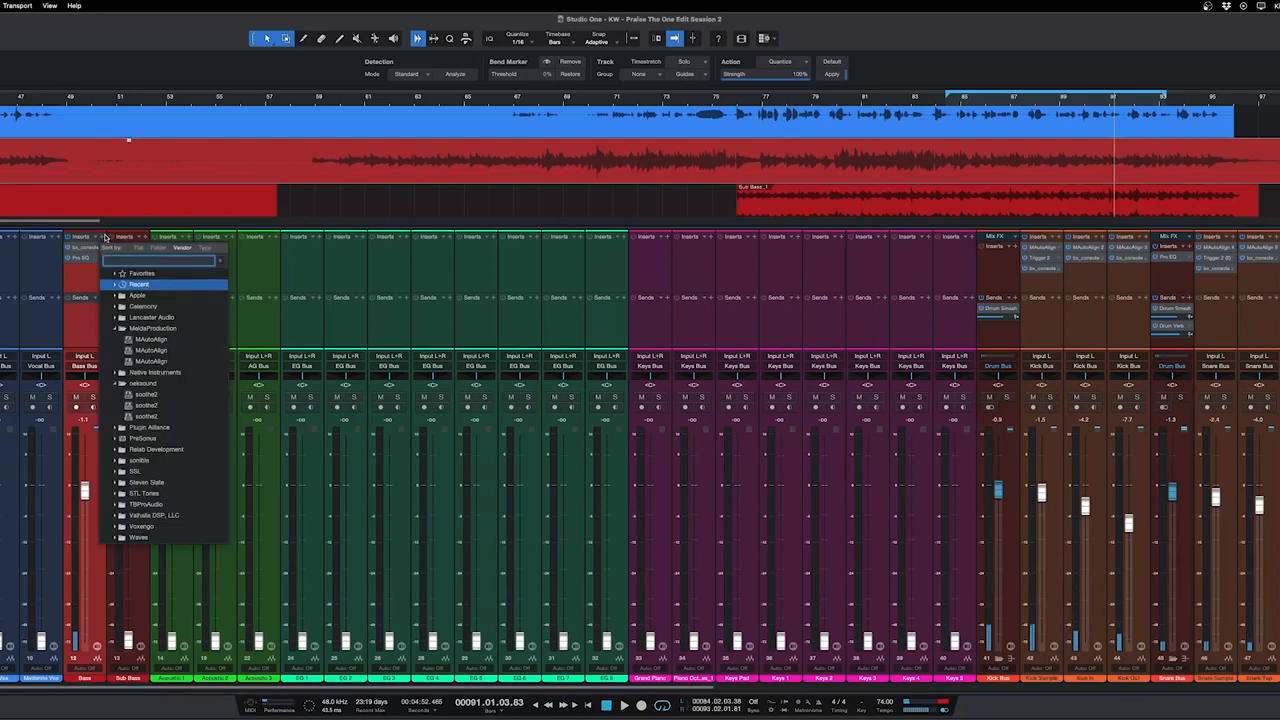
- Load Black Box HG-2 via a 'black' search and dial in its saturation on the bass
{"action": "type", "text": "black"}
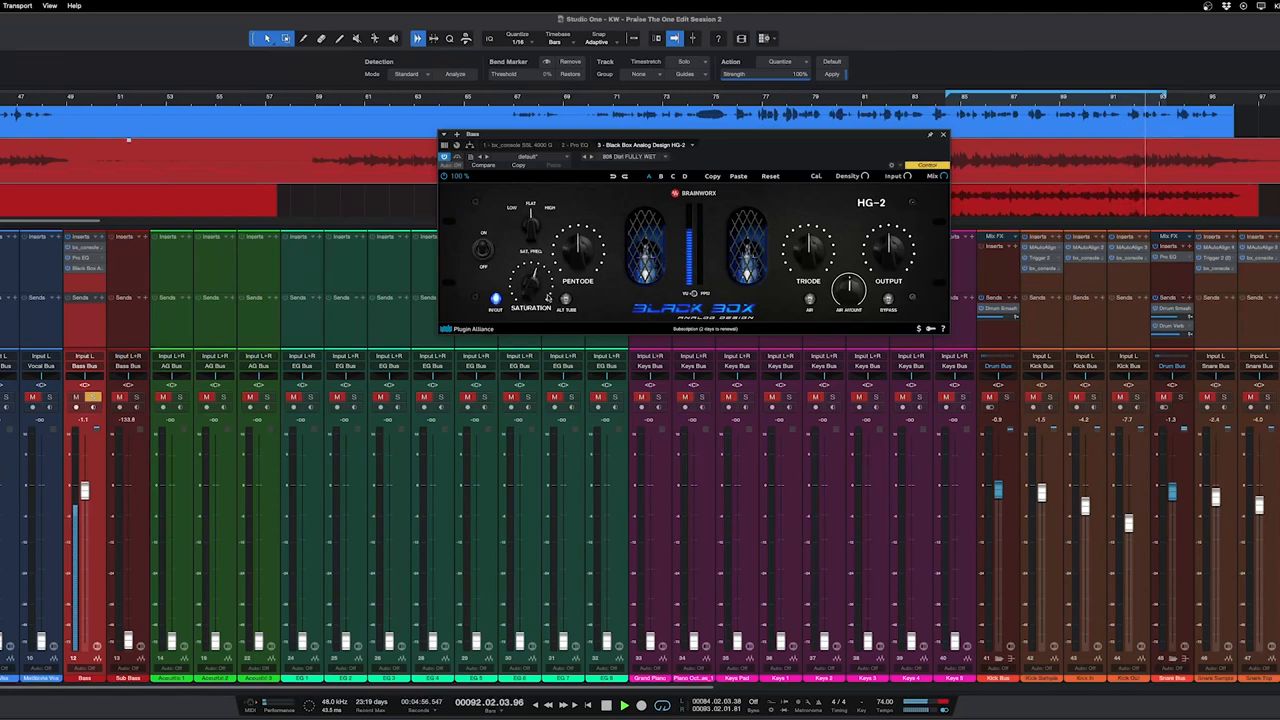
{"action": "left_click_drag", "start_coordinate": [808, 250], "coordinate": [808, 244]}
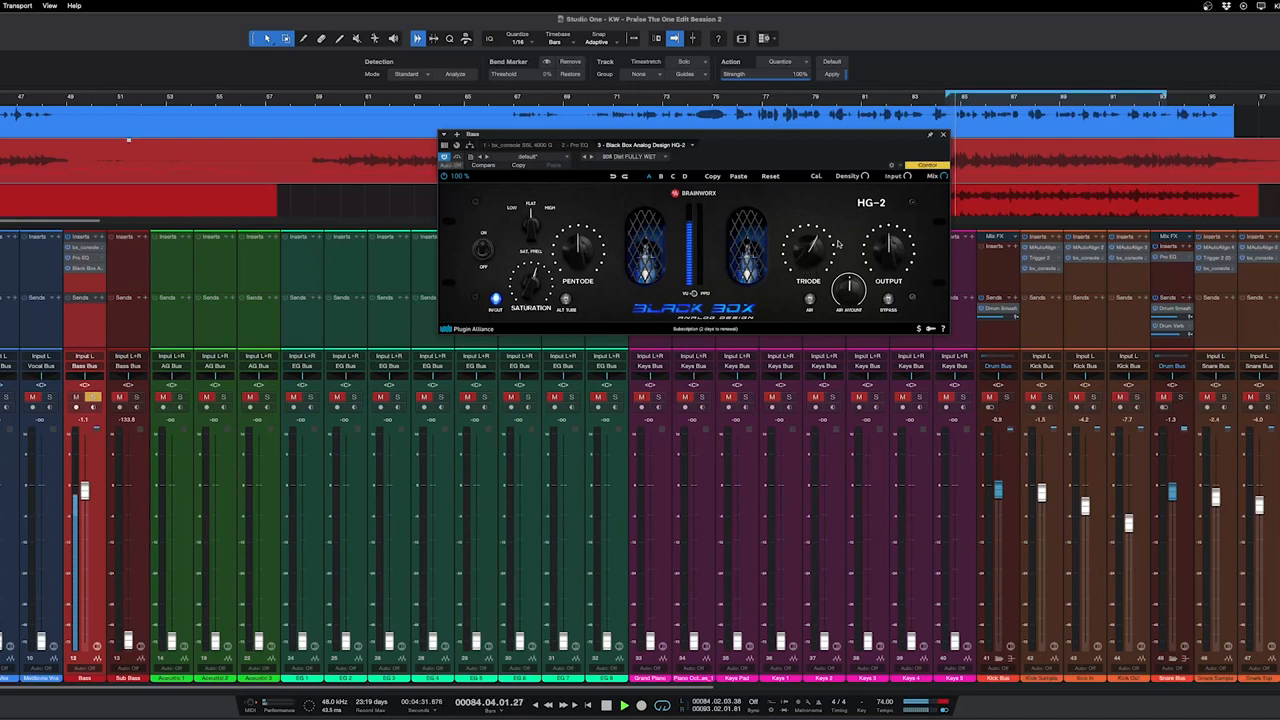
{"action": "left_click", "coordinate": [940, 134]}
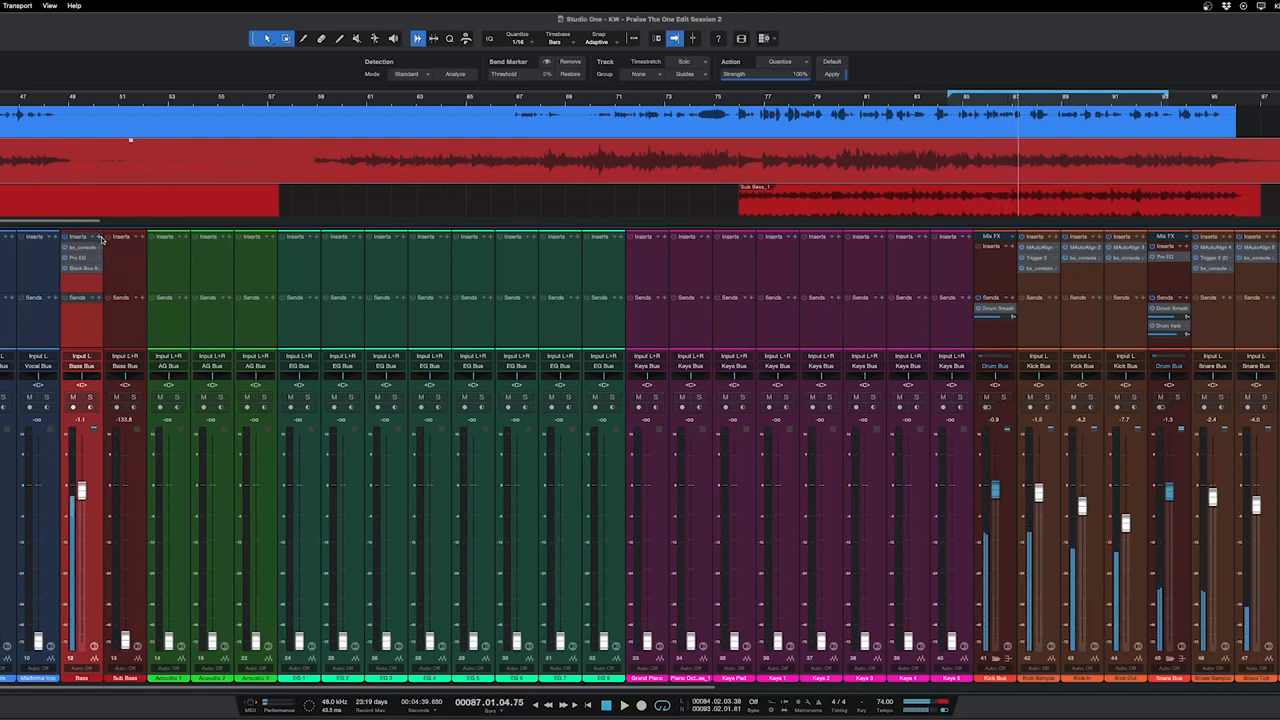
- Load CLA-3A on the bass via a 'CLA' search and set its Peak Reduction amount
{"action": "left_click", "coordinate": [100, 236]}
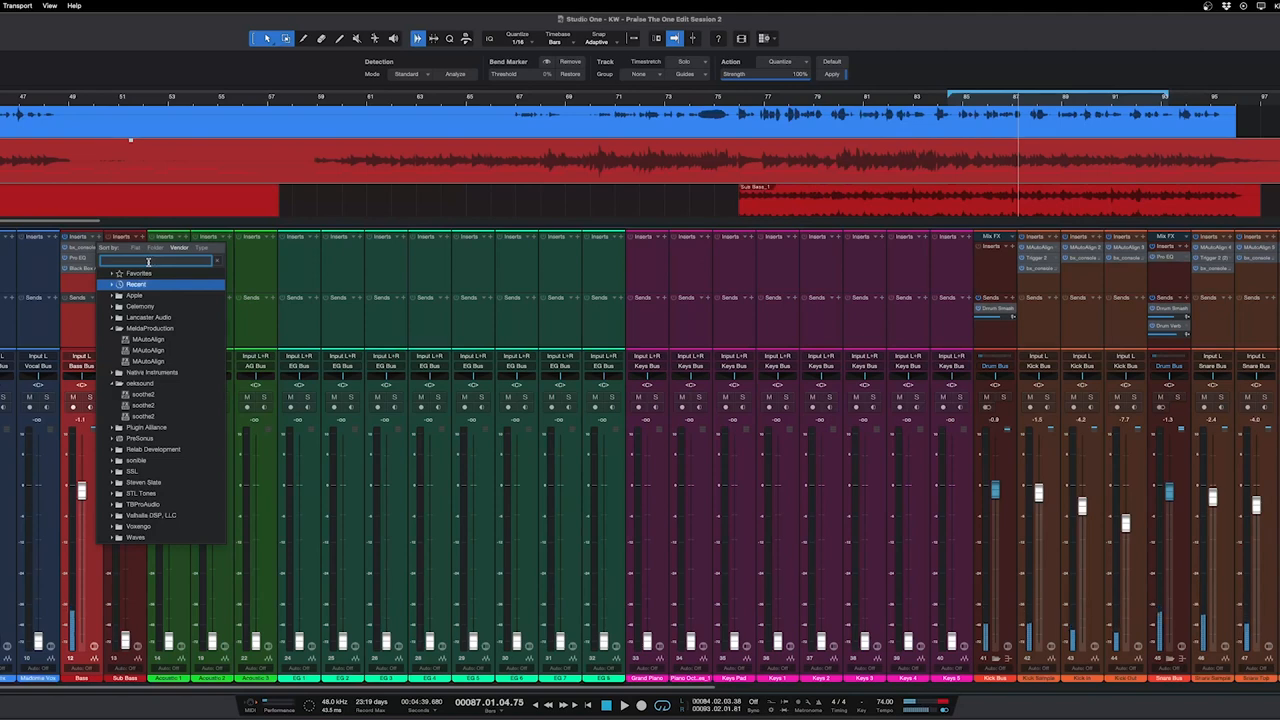
{"action": "type", "text": "CLA"}
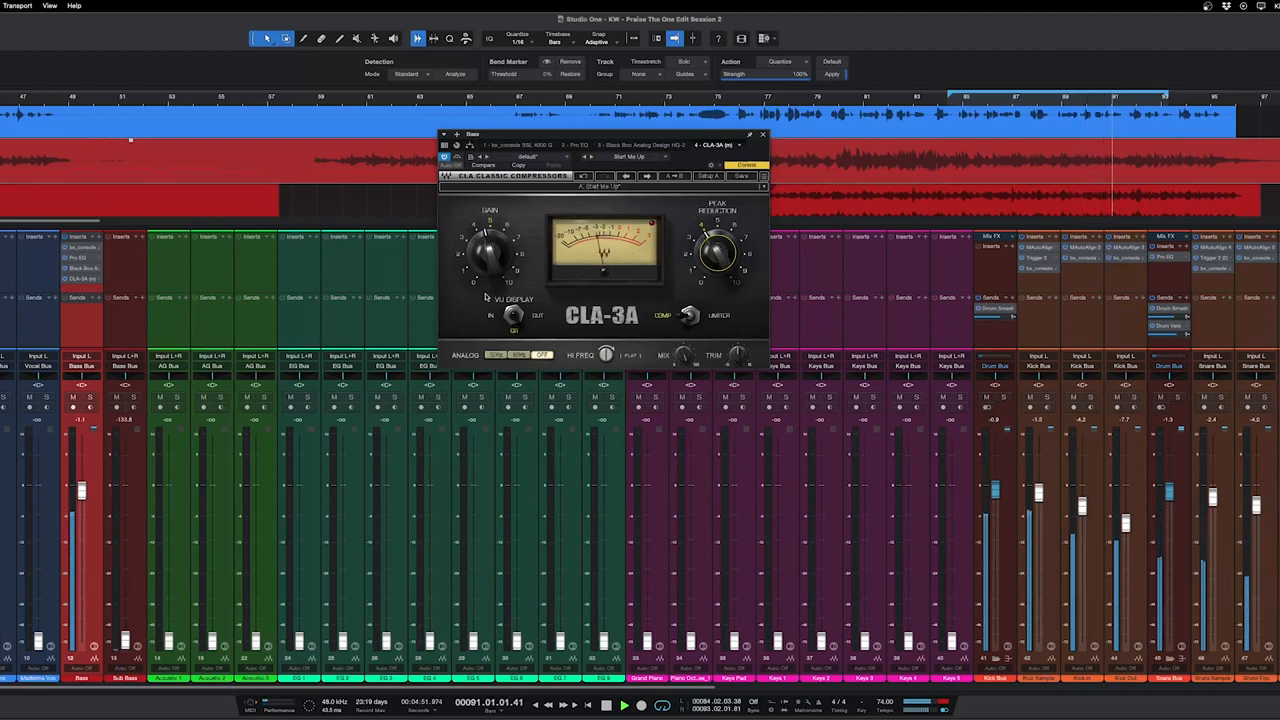
{"action": "left_click_drag", "start_coordinate": [490, 250], "coordinate": [496, 240]}
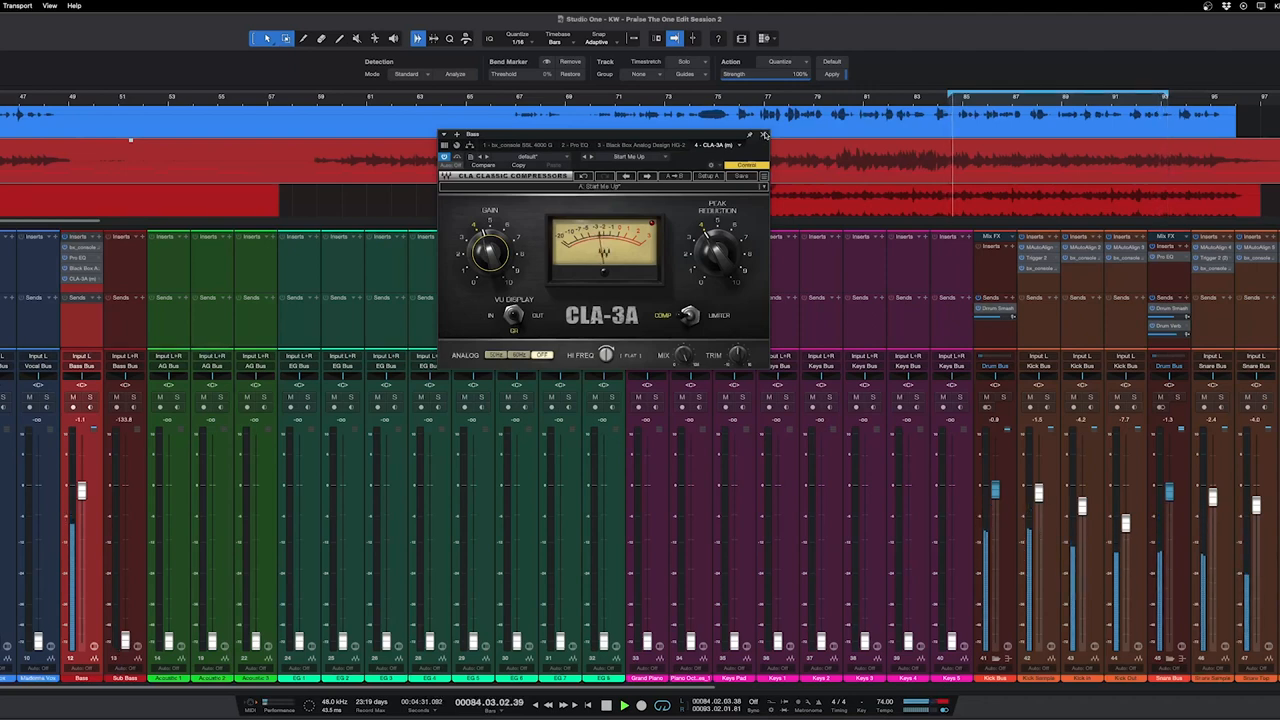
{"action": "left_click", "coordinate": [764, 134]}
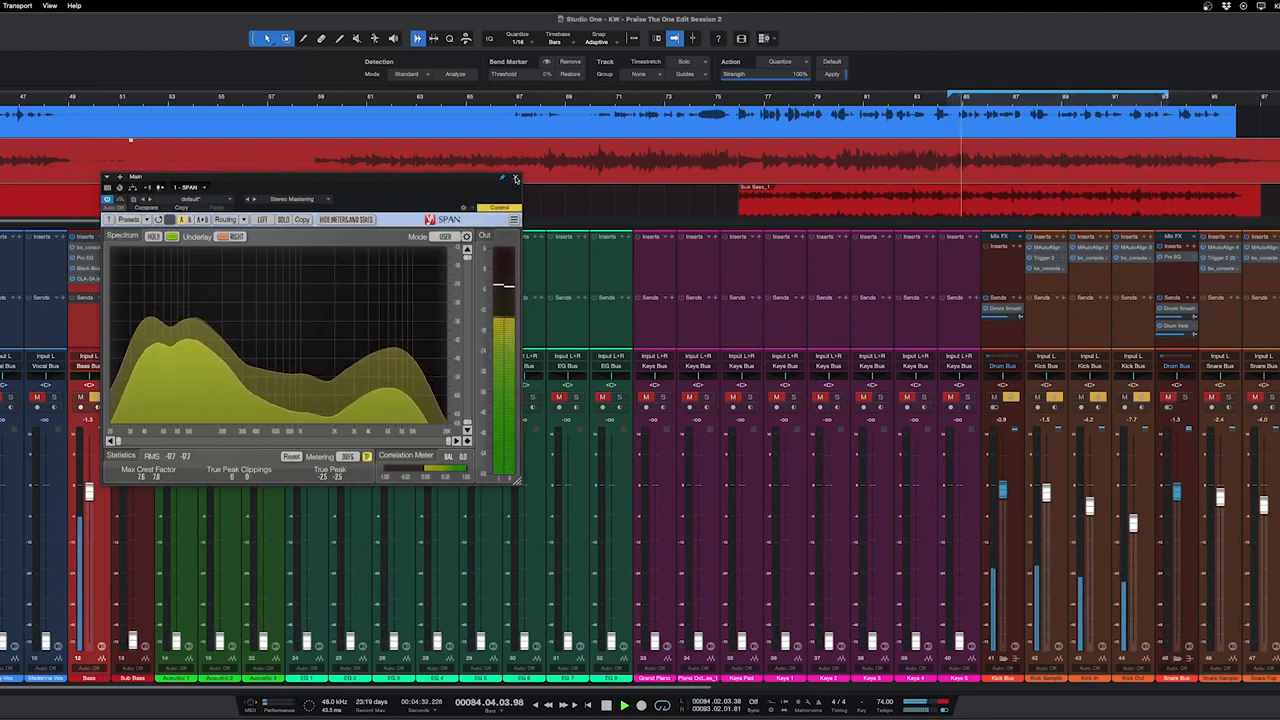
- Bring up the SPAN spectrum analyser to view the bass frequency content
{"action": "left_click", "coordinate": [516, 180]}
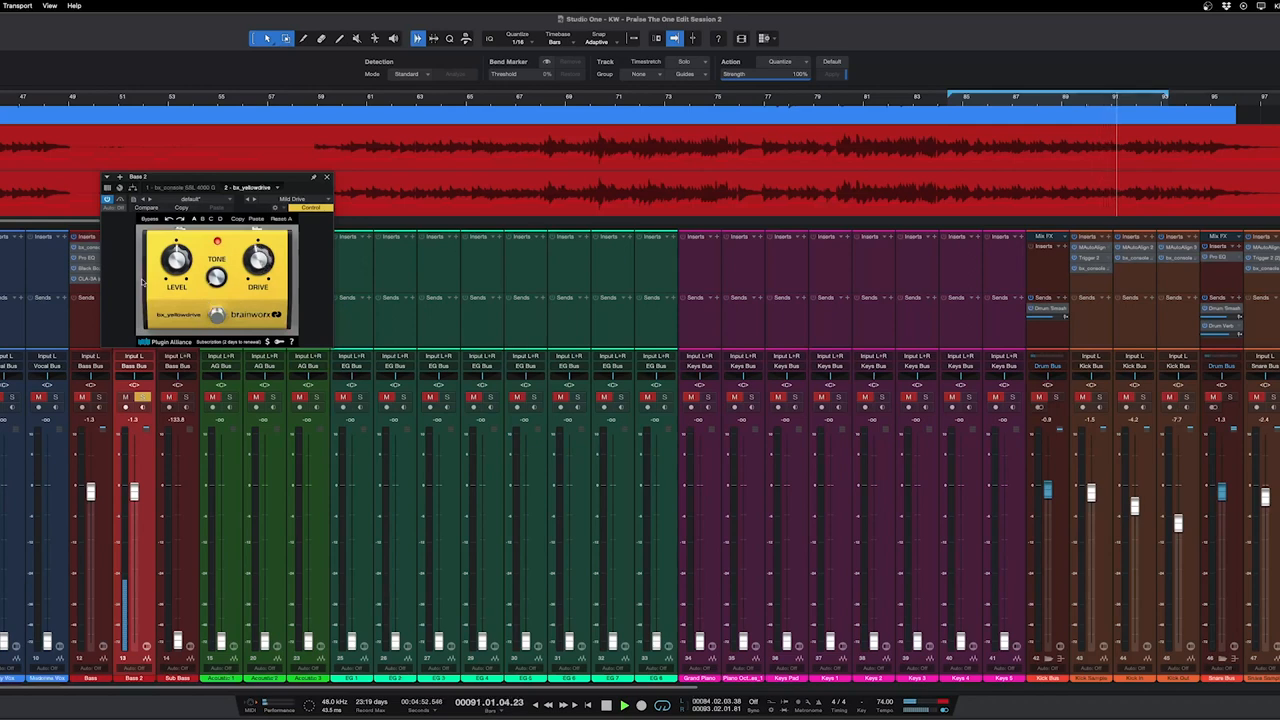
- Switch from the yellow overdrive pedal to the bass dirt channel's Pro EQ
{"action": "left_click", "coordinate": [326, 176]}
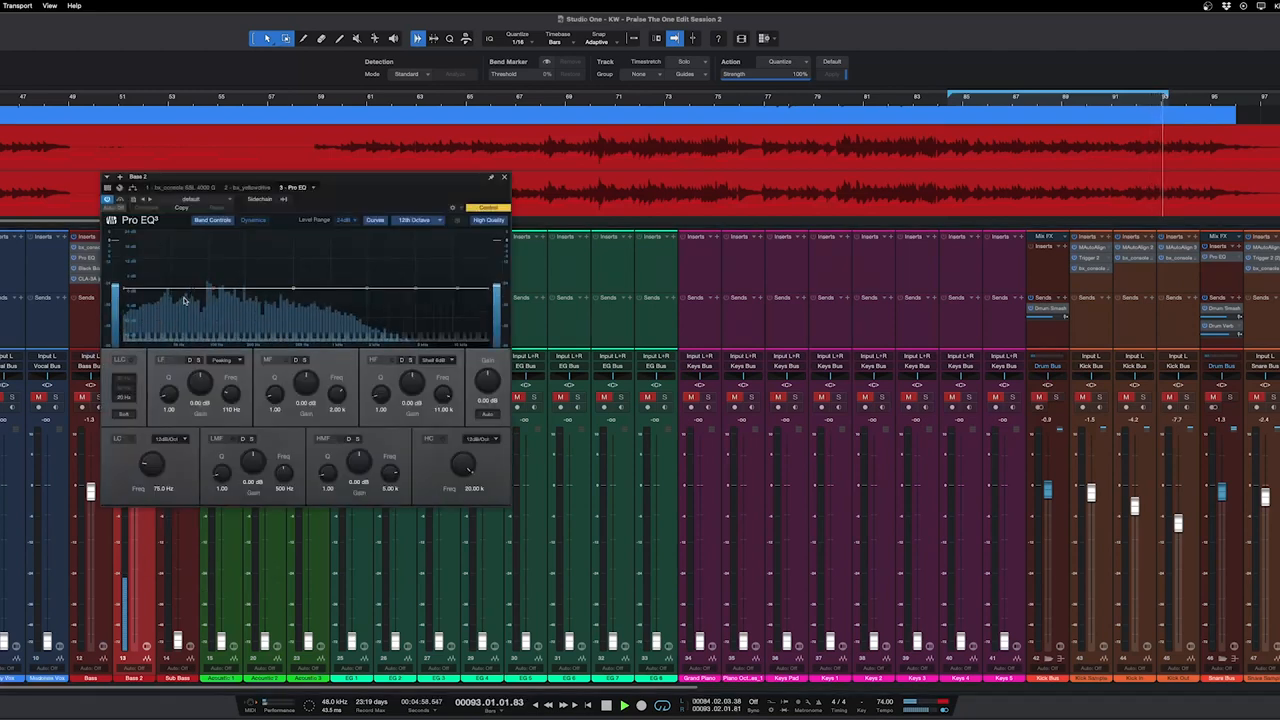
- Raise the Pro EQ low-cut frequency and fine-tune the low-end roll-off on the bass channel
{"action": "left_click_drag", "start_coordinate": [150, 462], "coordinate": [160, 450]}
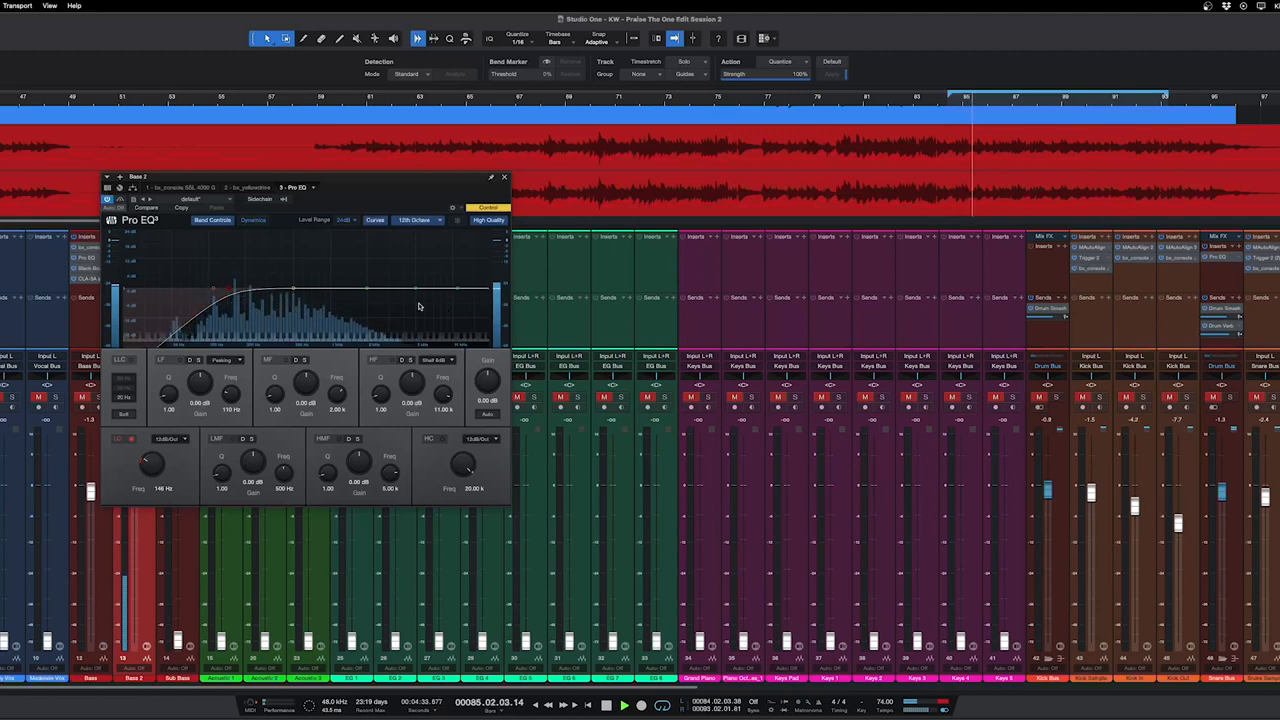
{"action": "left_click_drag", "start_coordinate": [462, 456], "coordinate": [456, 480]}
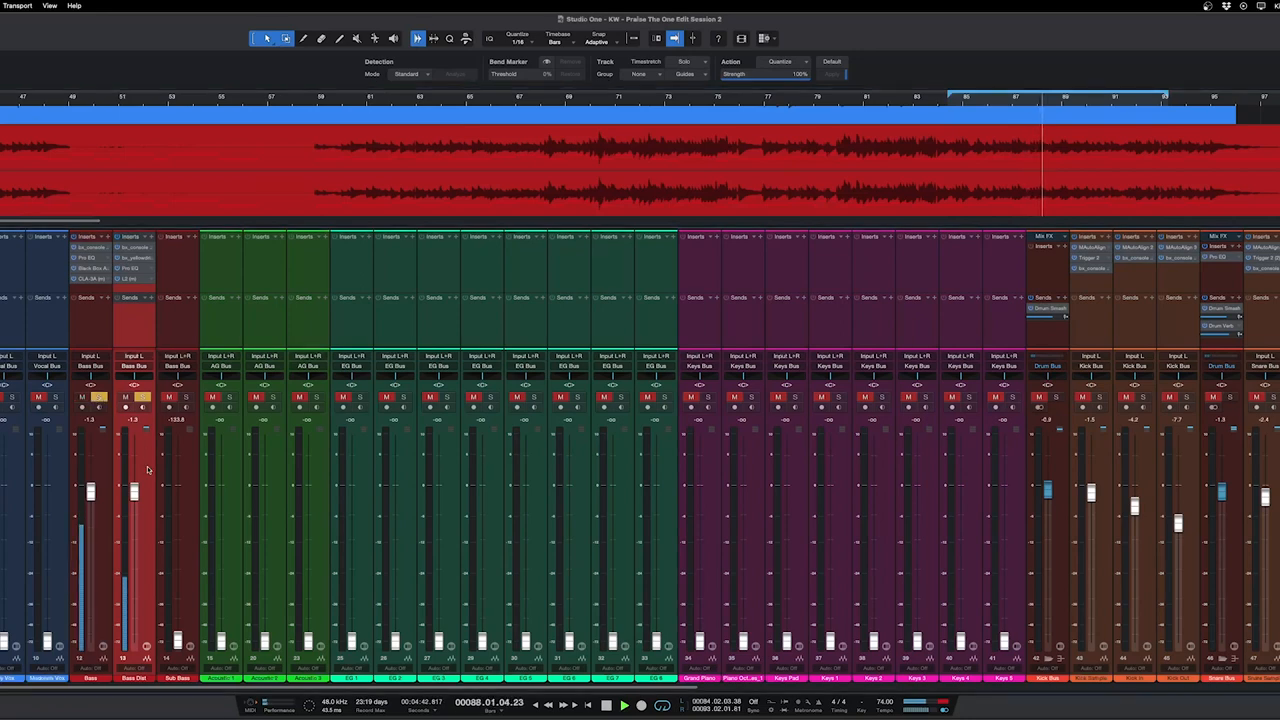
- Adjust the bass channel's leveling compressor, close it and bring the sub bass channels into view
{"action": "left_click_drag", "start_coordinate": [132, 486], "coordinate": [132, 516]}
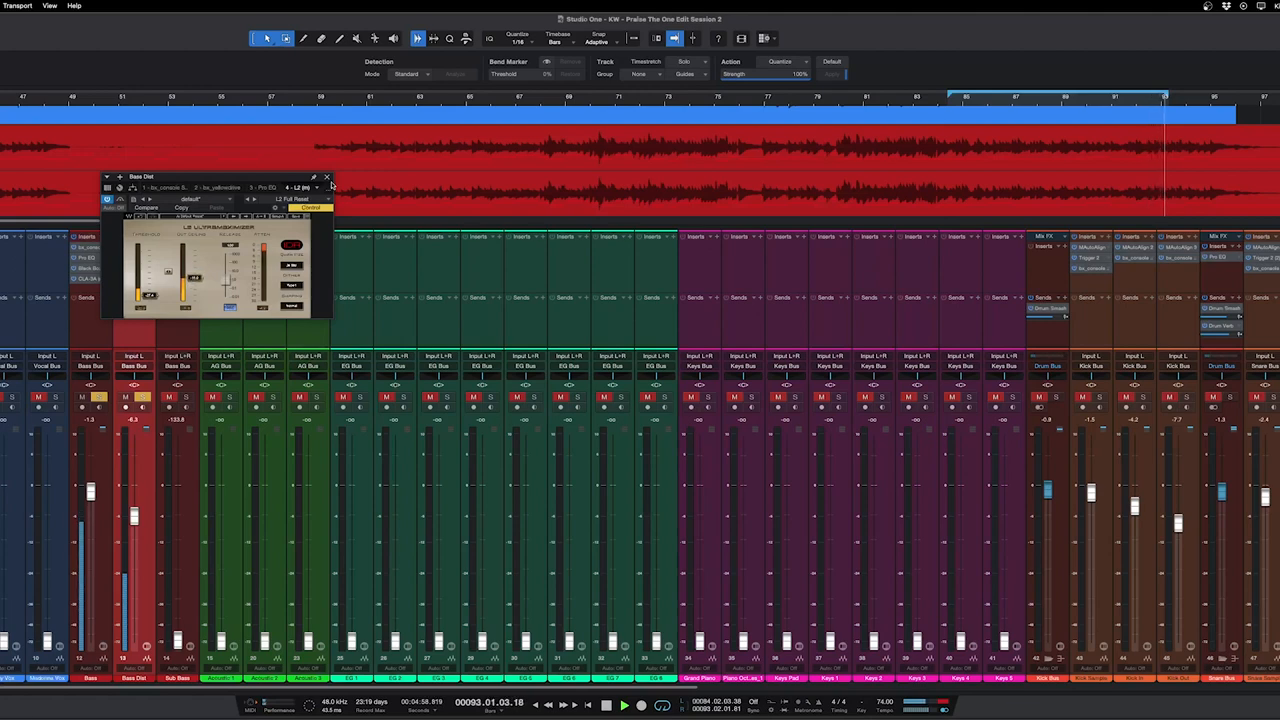
{"action": "left_click", "coordinate": [328, 176]}
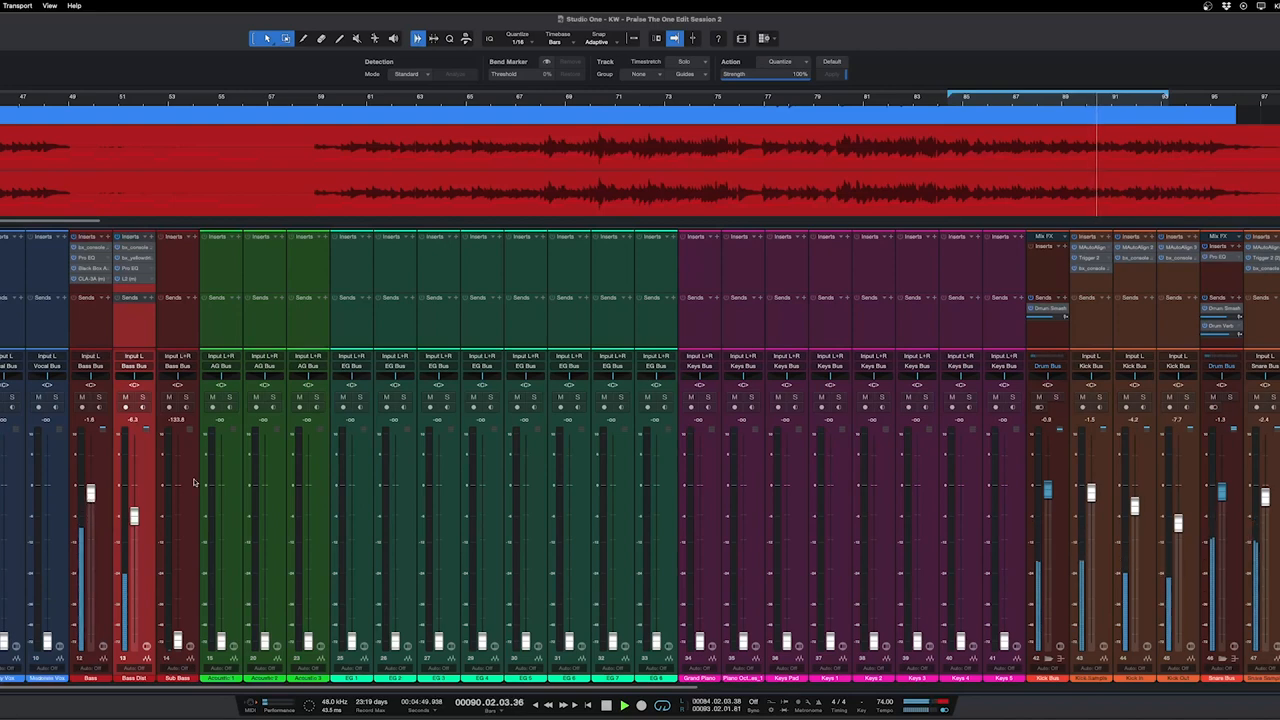
{"action": "scroll", "scroll_direction": "right", "scroll_amount": 3}
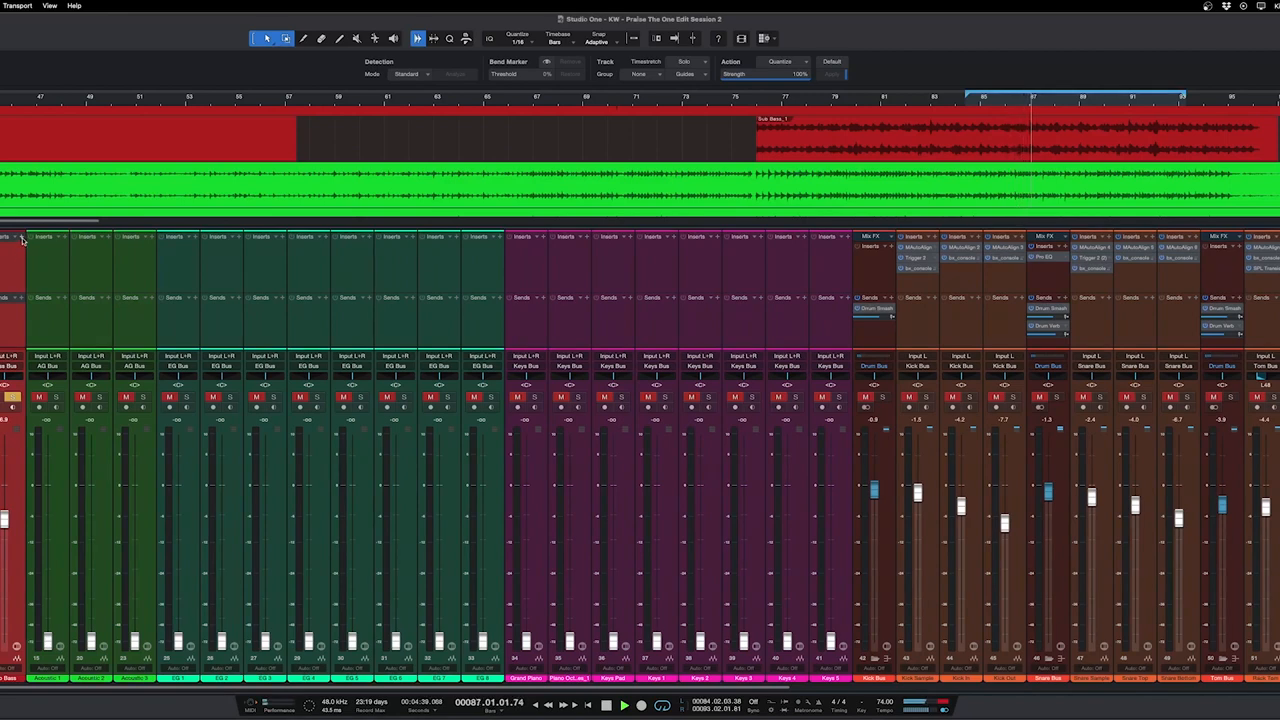
- On the sub bass Pro EQ, turn a boost into a cut, boost the low end, reshape the lows and close it
{"action": "left_click", "coordinate": [10, 236]}
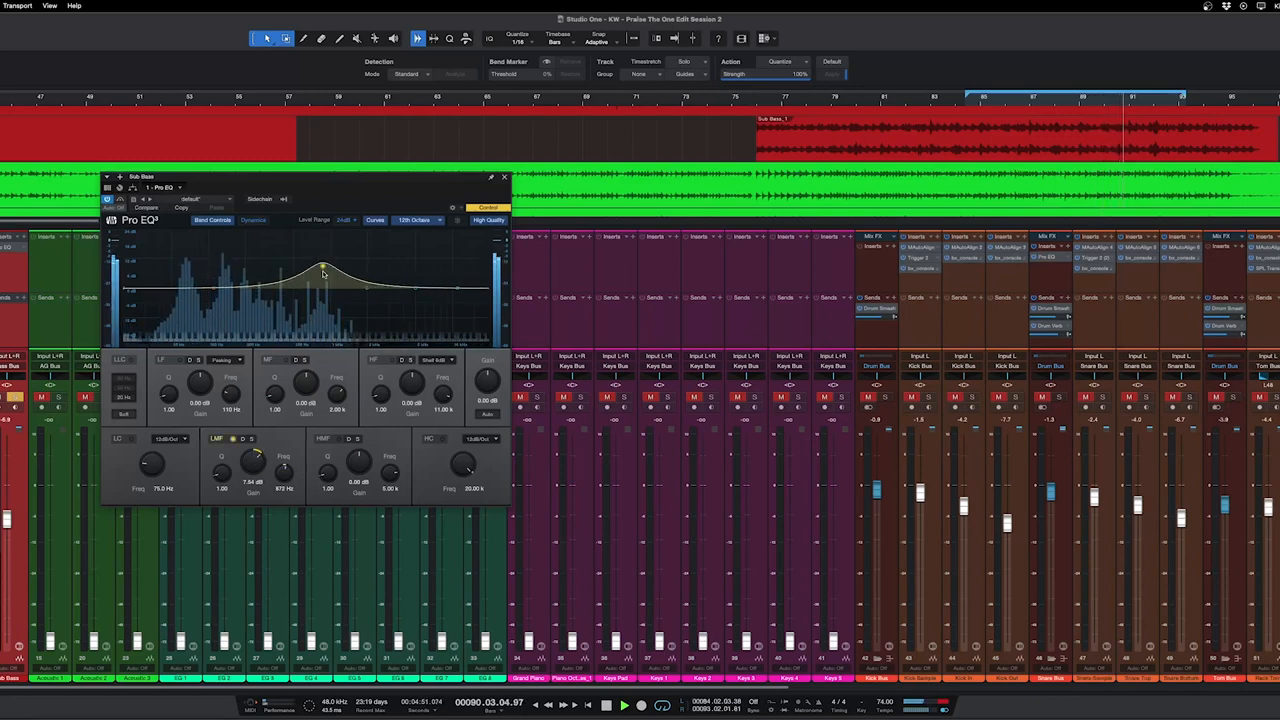
{"action": "left_click_drag", "start_coordinate": [324, 268], "coordinate": [316, 320]}
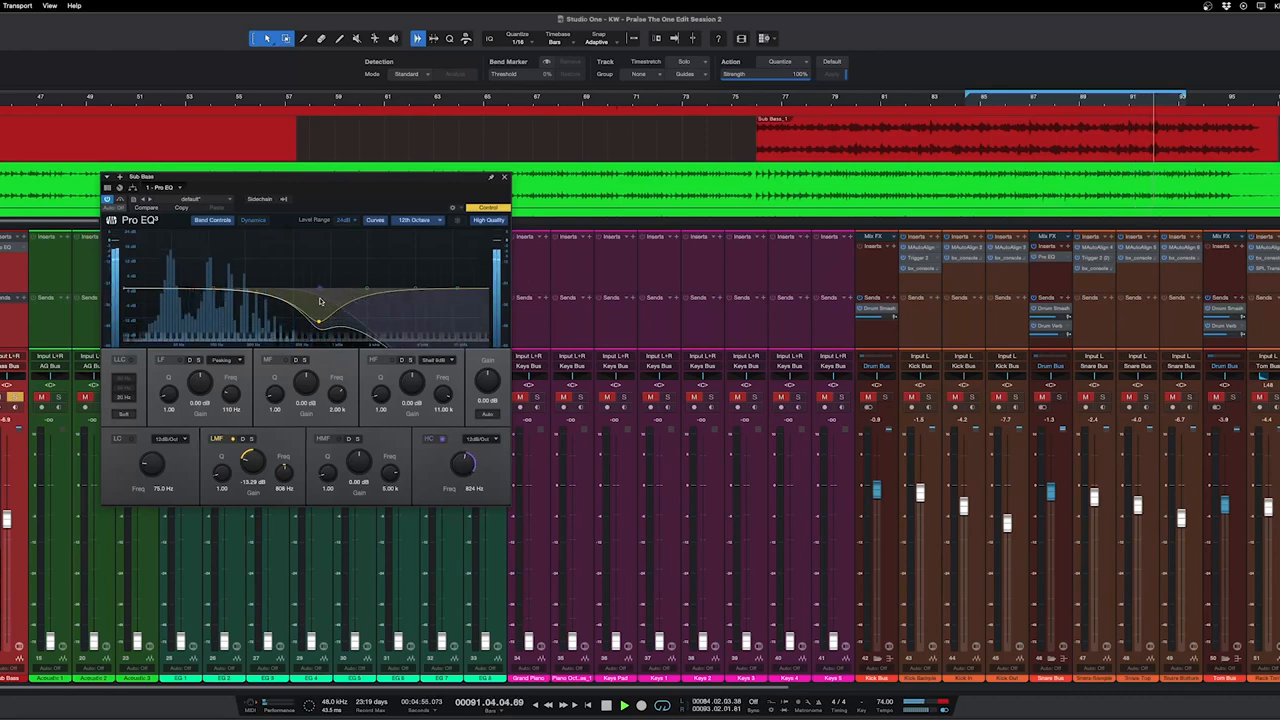
{"action": "left_click_drag", "start_coordinate": [320, 300], "coordinate": [200, 288]}
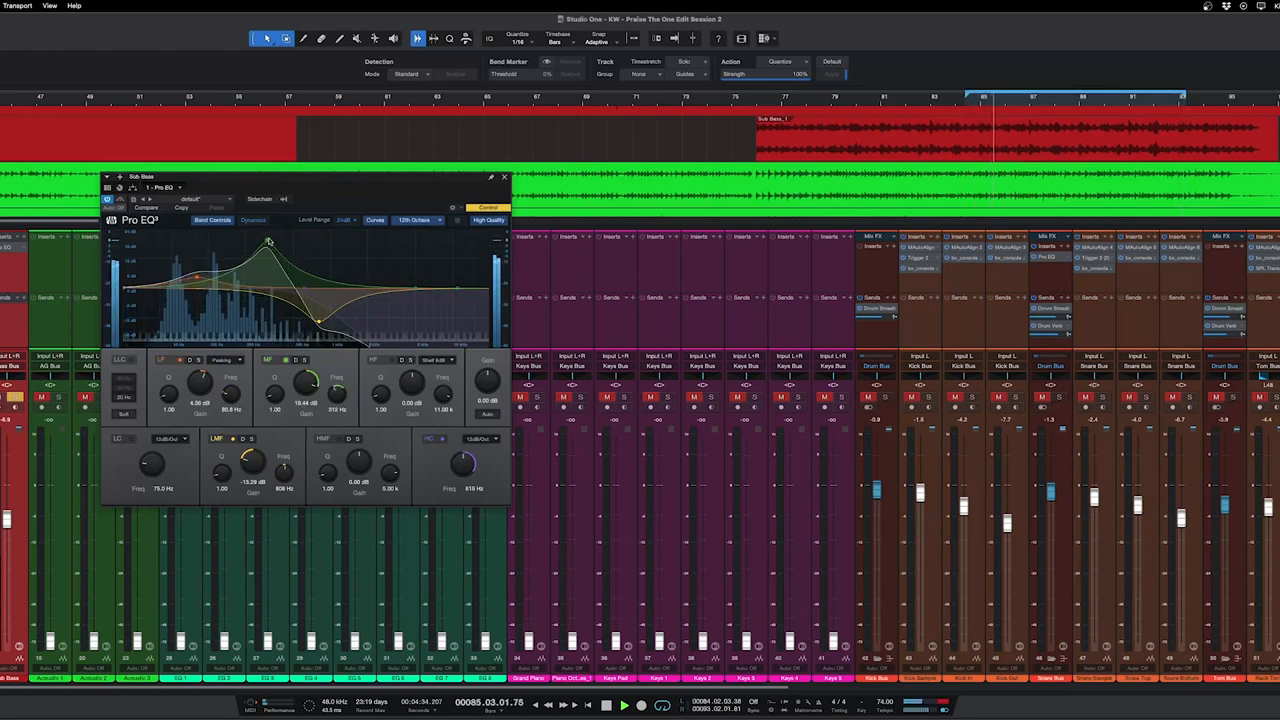
{"action": "left_click_drag", "start_coordinate": [270, 256], "coordinate": [256, 310]}
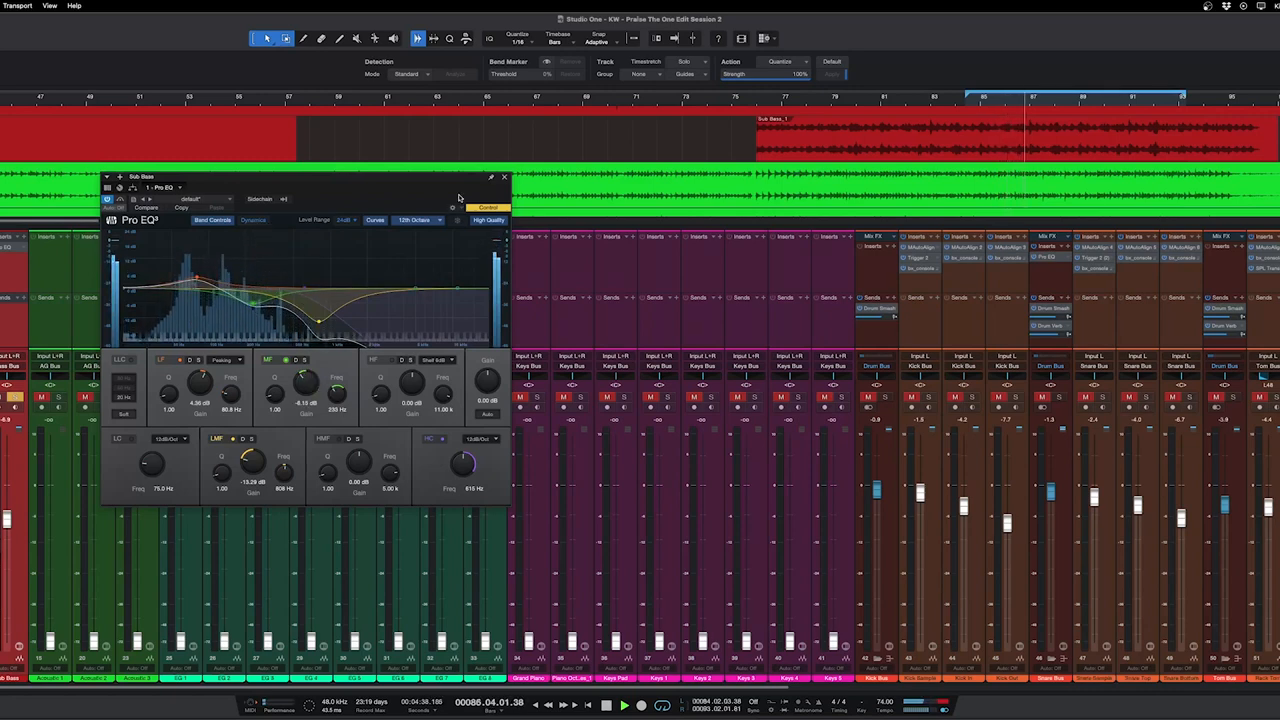
{"action": "left_click", "coordinate": [504, 176]}
{"action": "type", "text": "L2"}
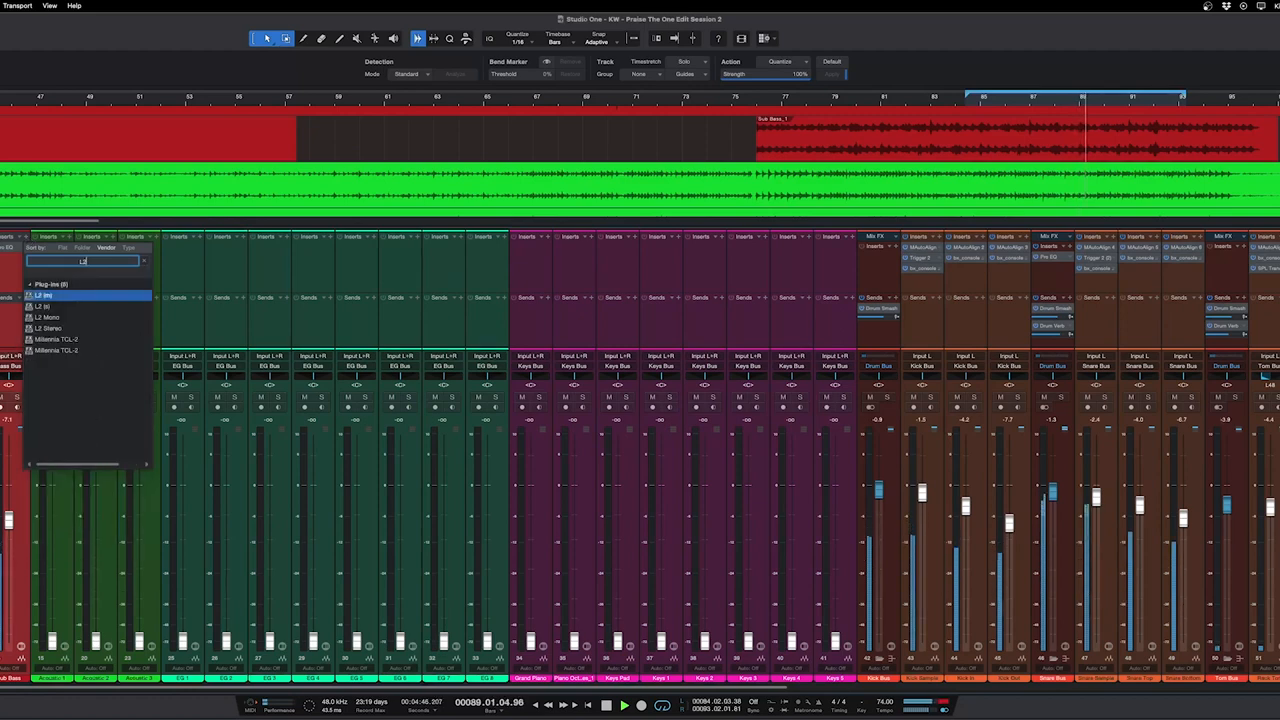
- Insert the LA limiter on the sub bass channel and close its window
{"action": "left_click", "coordinate": [44, 296]}
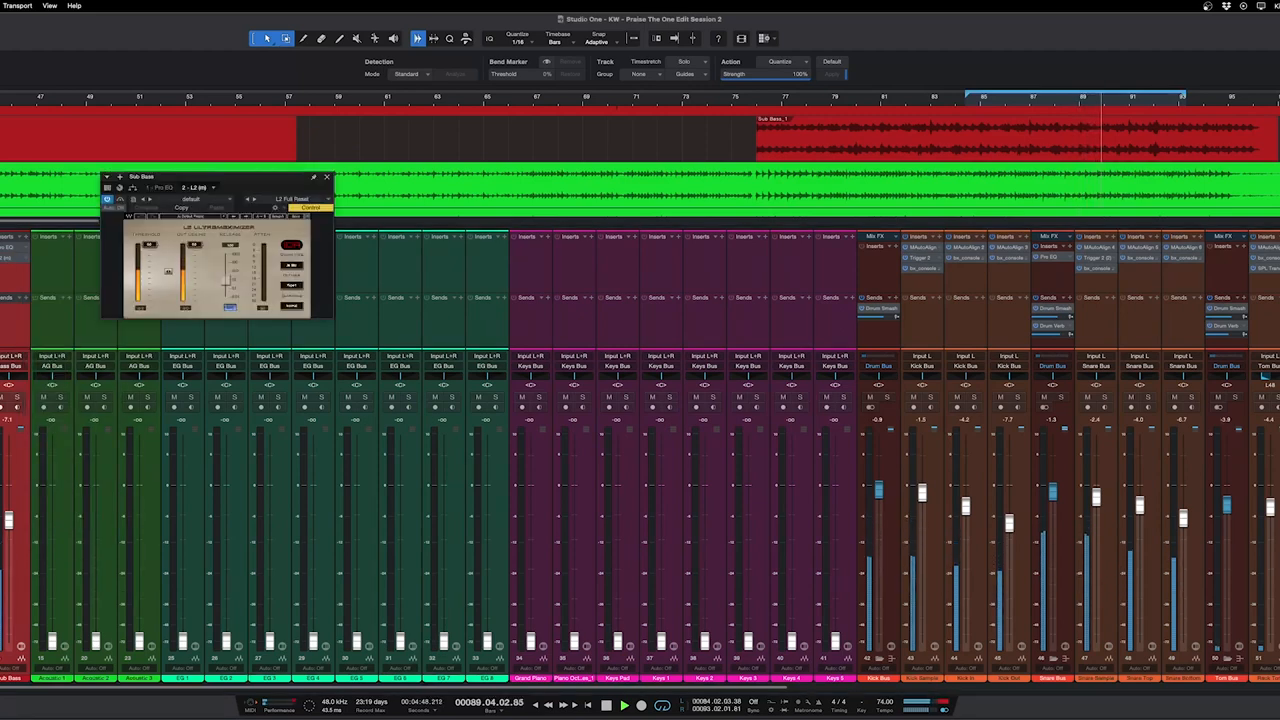
{"action": "left_click", "coordinate": [326, 176]}
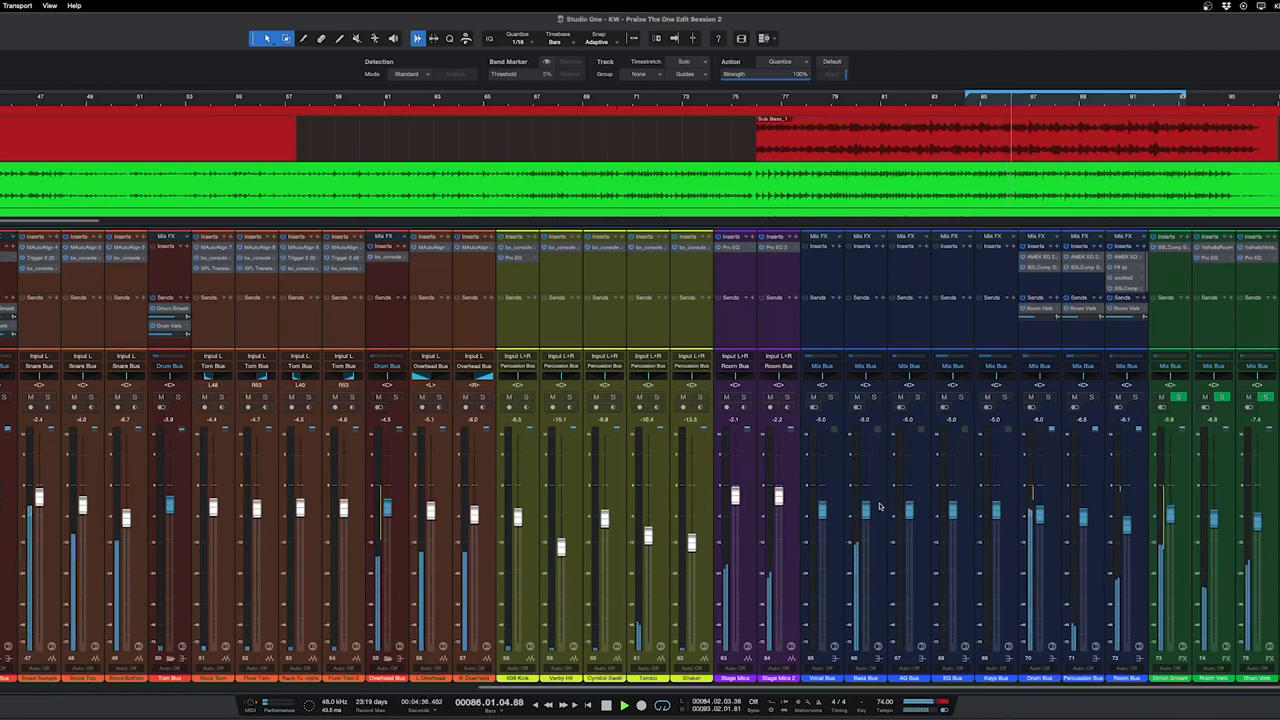
- Adjust the bass bus Pultec EQ's low-frequency boost and attenuation knobs, leaving the SSL compressor showing
{"action": "left_click", "coordinate": [904, 248]}
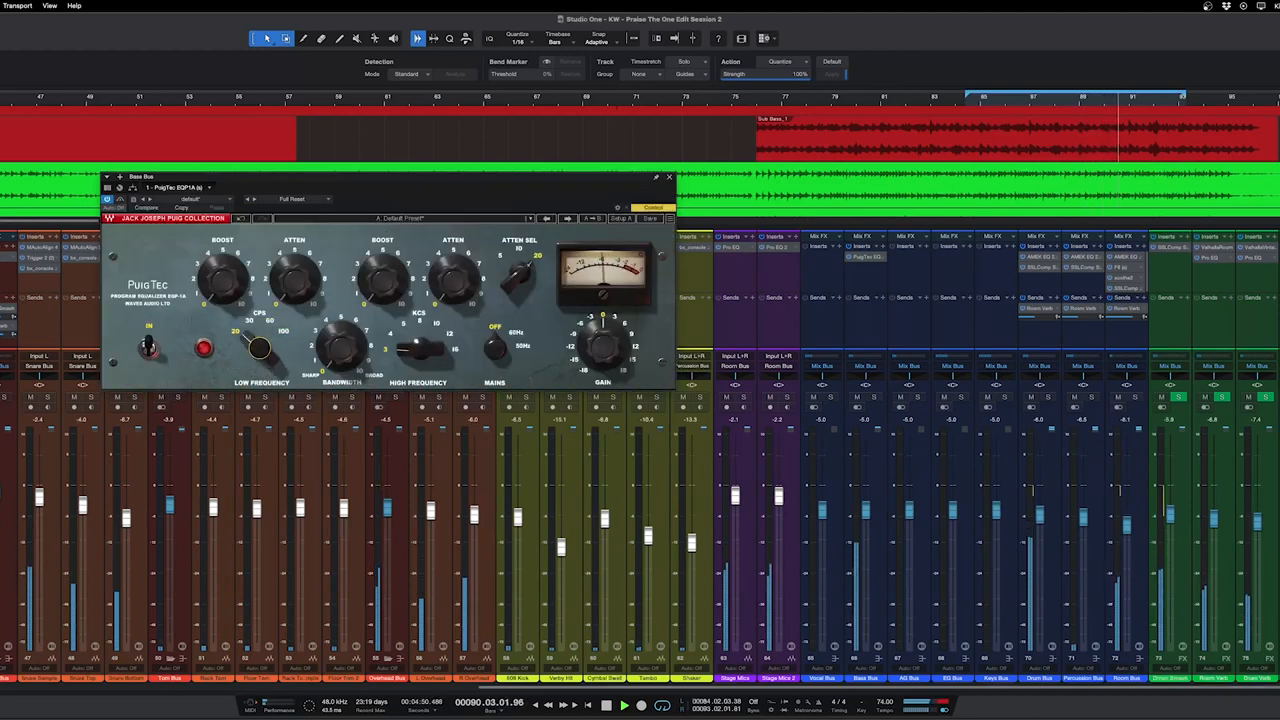
{"action": "left_click_drag", "start_coordinate": [222, 278], "coordinate": [230, 268]}
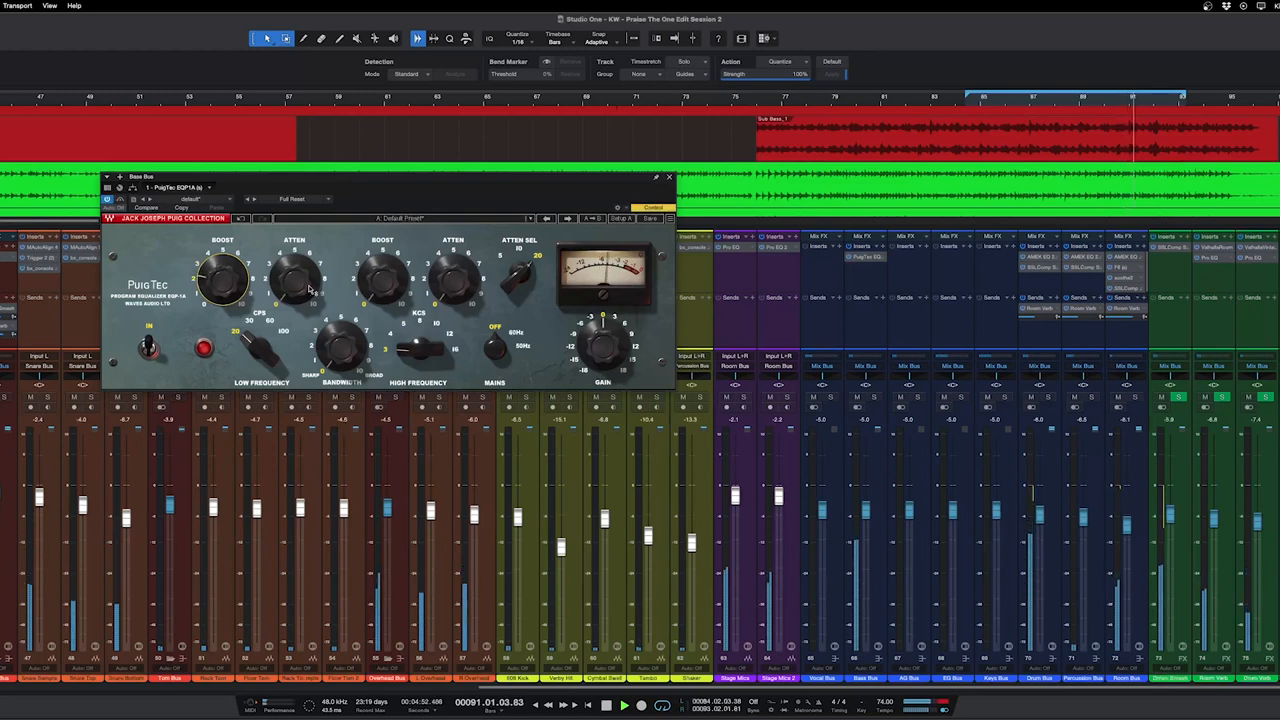
{"action": "left_click_drag", "start_coordinate": [296, 278], "coordinate": [292, 292]}
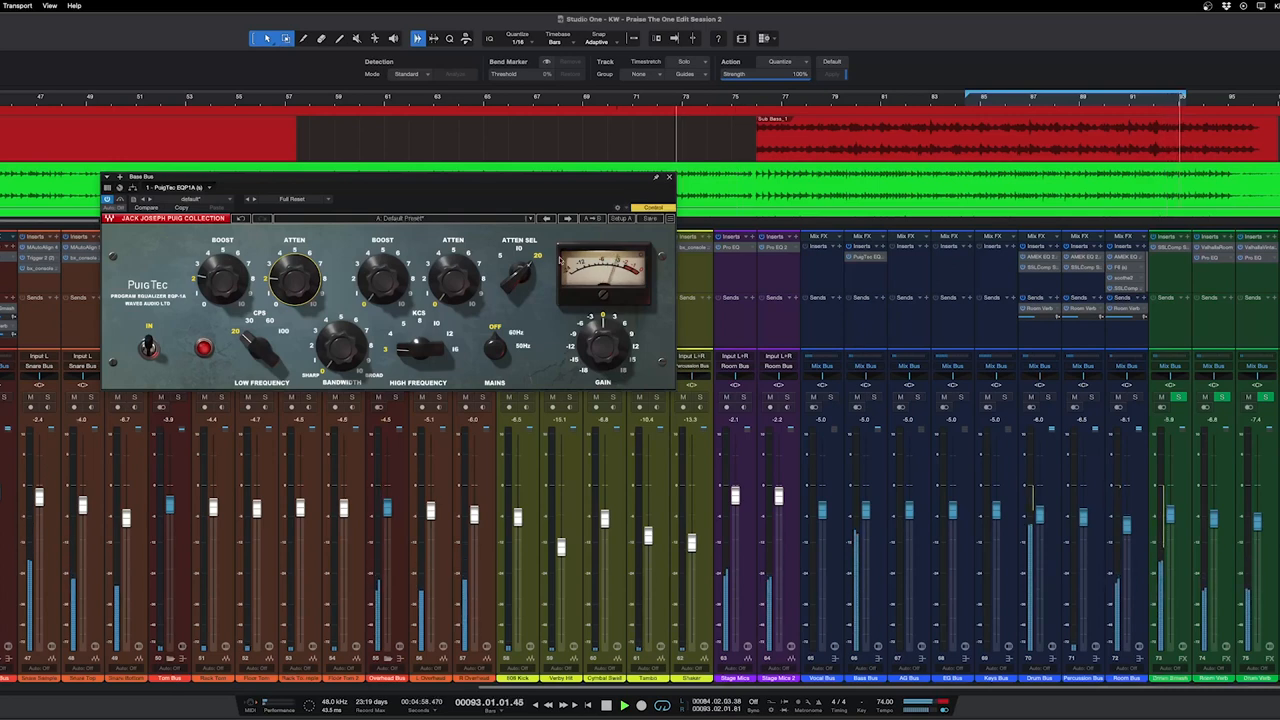
{"action": "left_click", "coordinate": [668, 176]}
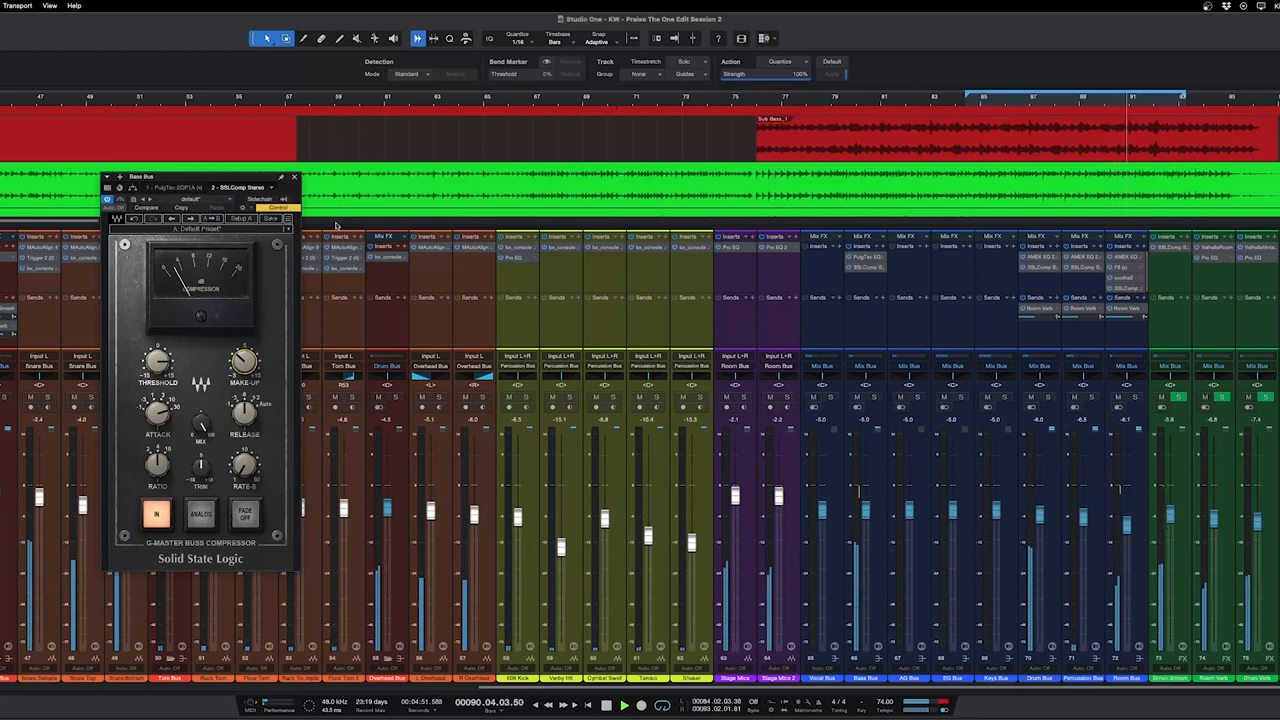
{"action": "left_click", "coordinate": [294, 176]}
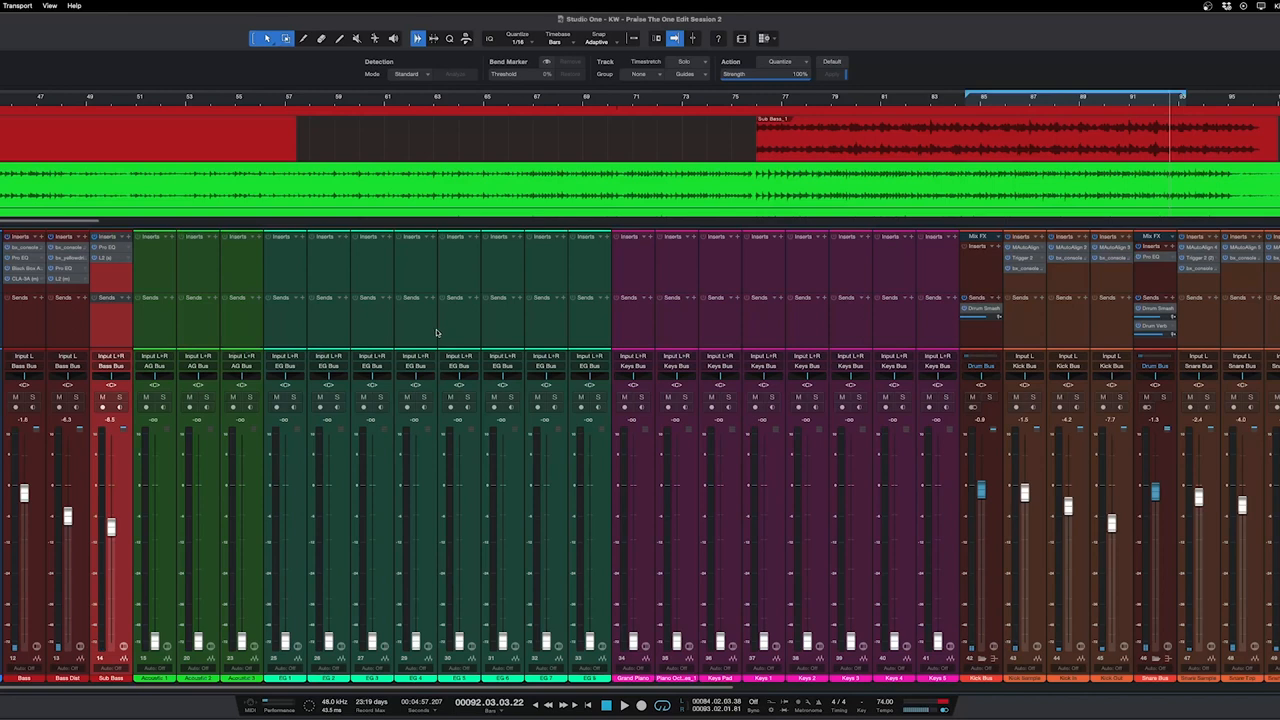
{"action": "mouse_move", "coordinate": [436, 352]}
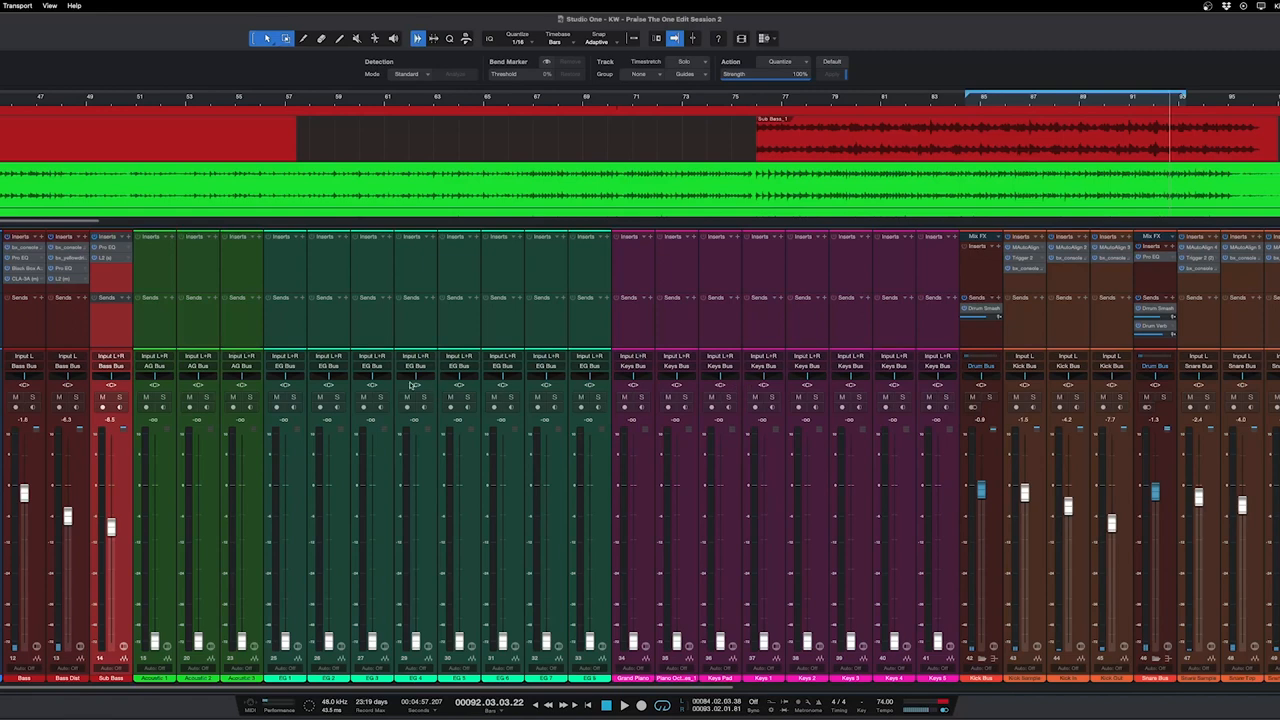
{"action": "mouse_move", "coordinate": [1188, 404]}
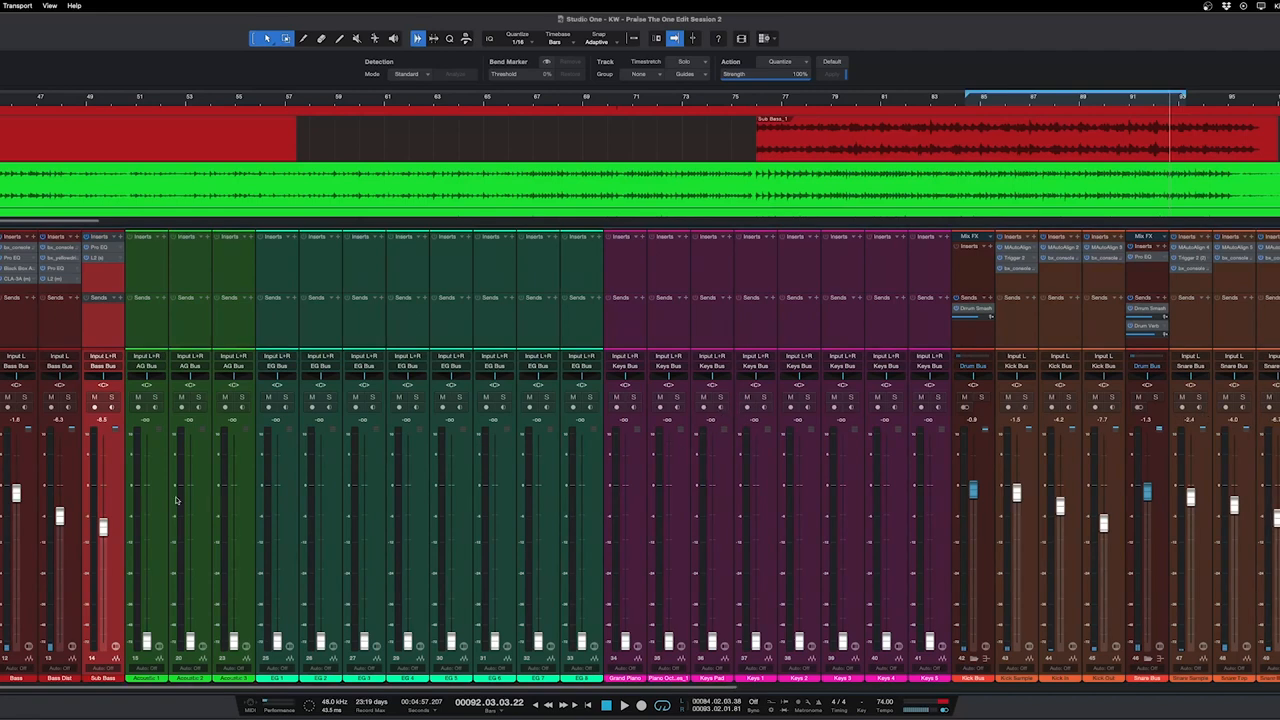
{"action": "mouse_move", "coordinate": [432, 532]}
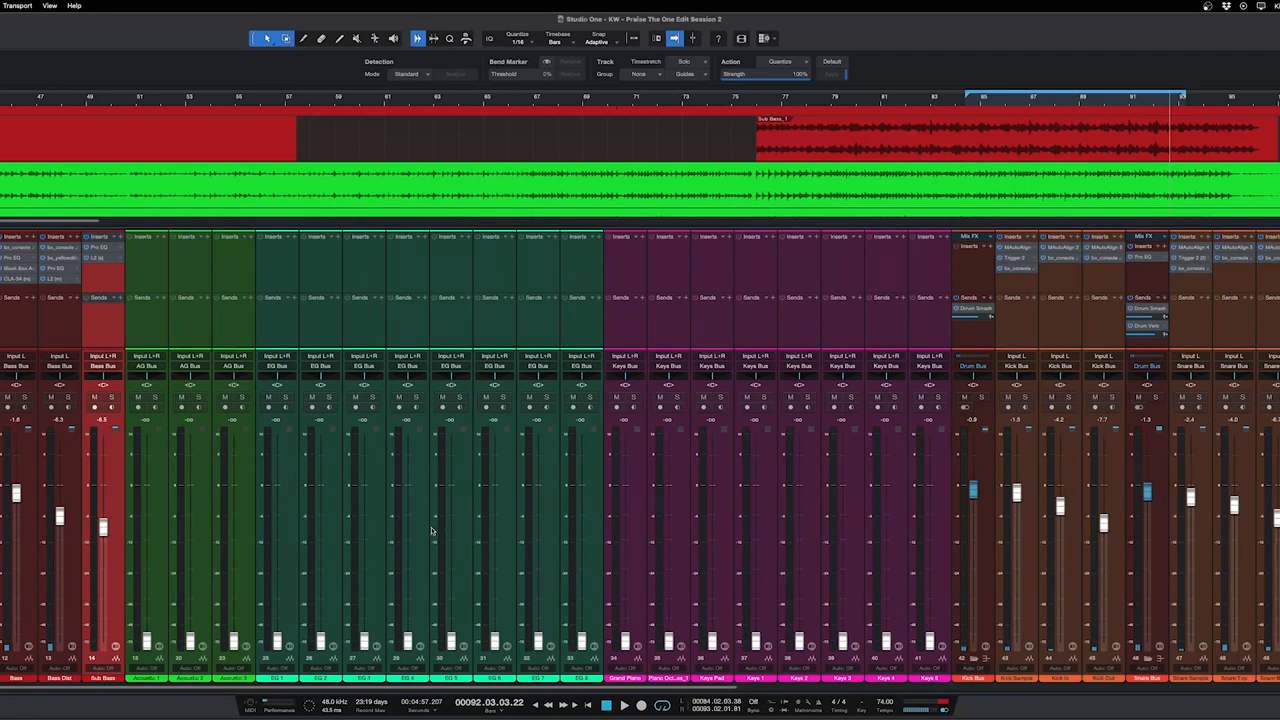
{"action": "mouse_move", "coordinate": [328, 516]}
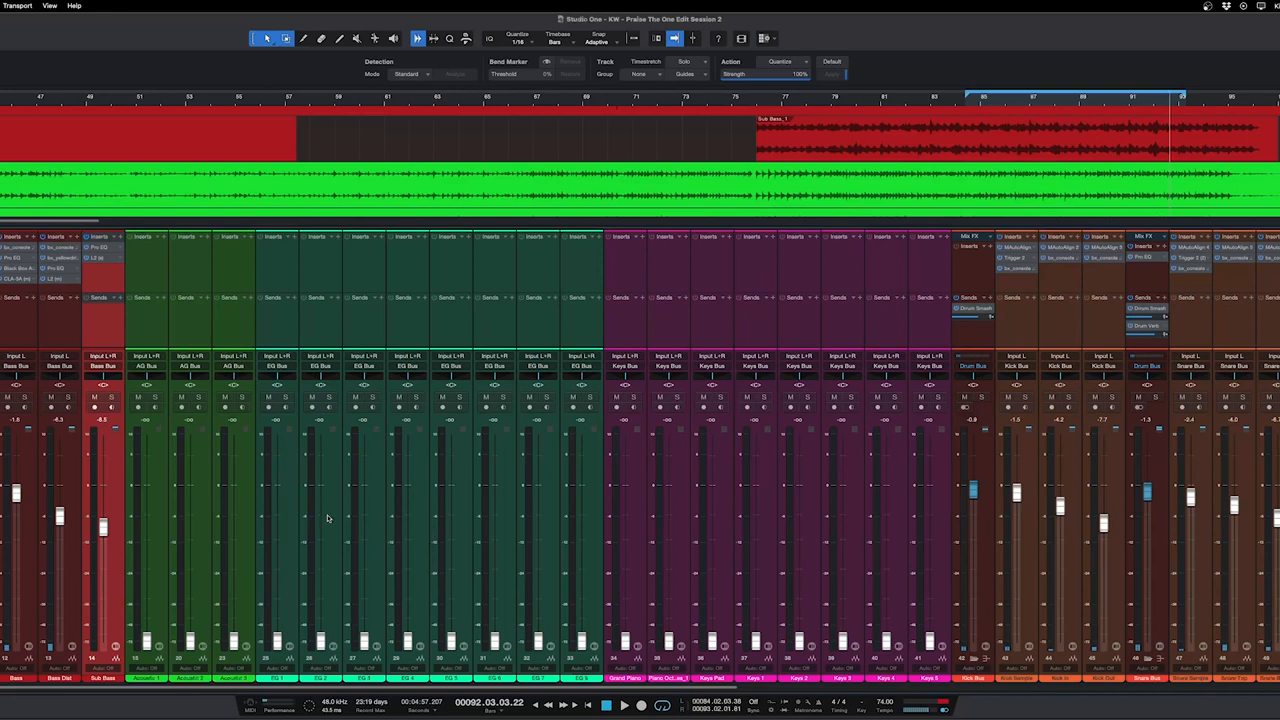
{"action": "mouse_move", "coordinate": [578, 528]}
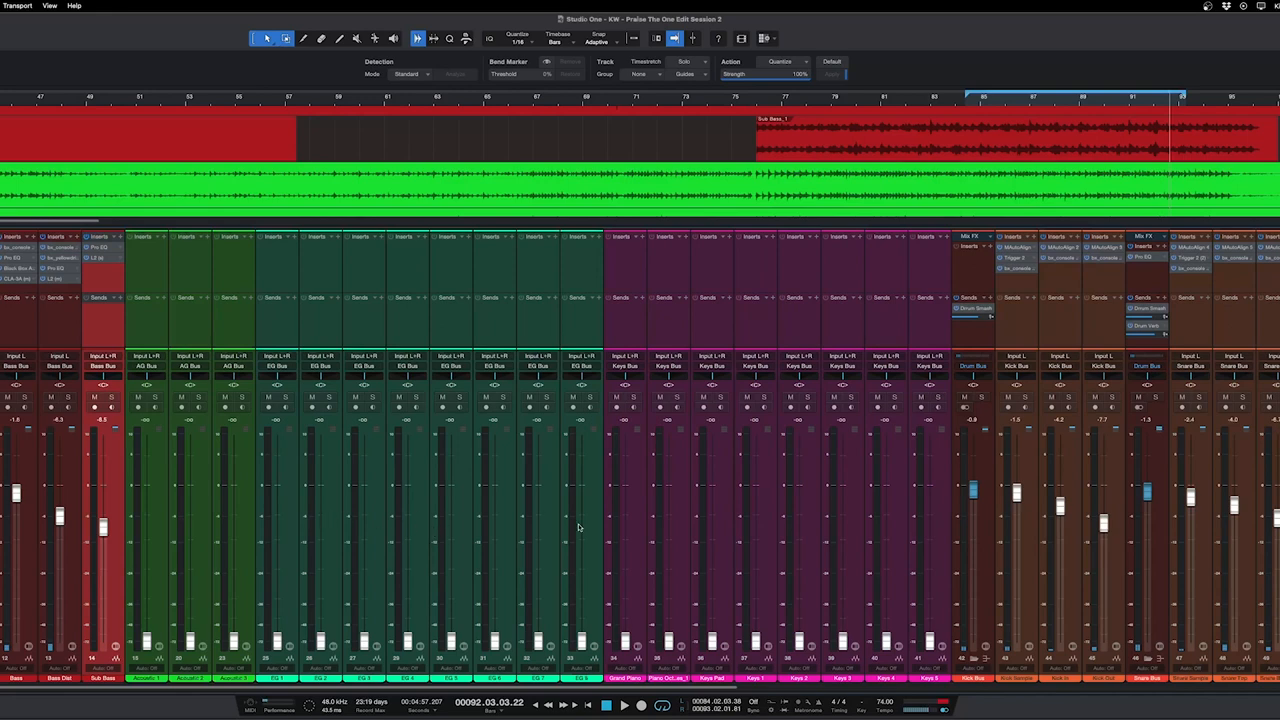